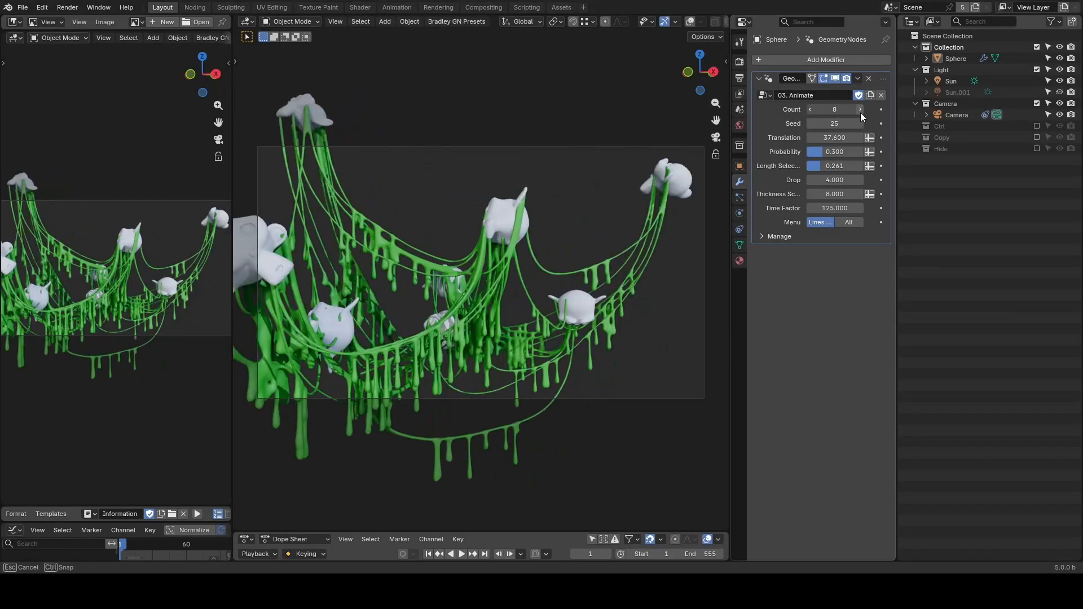
Raise the slime strand Count, pick a new Seed, then switch to an empty scene
left_click(860, 108)
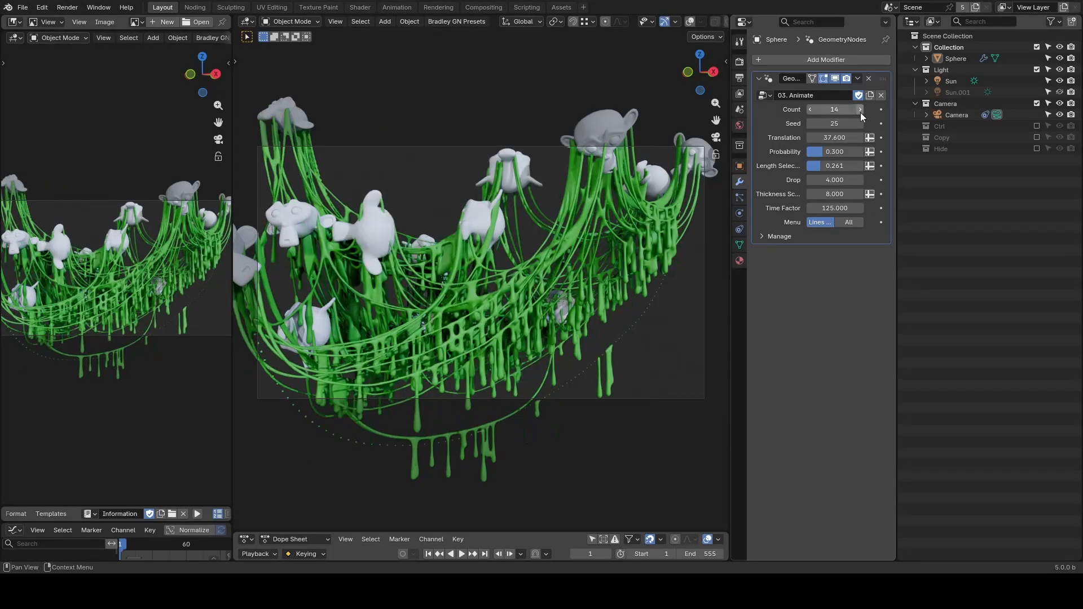
left_click(860, 124)
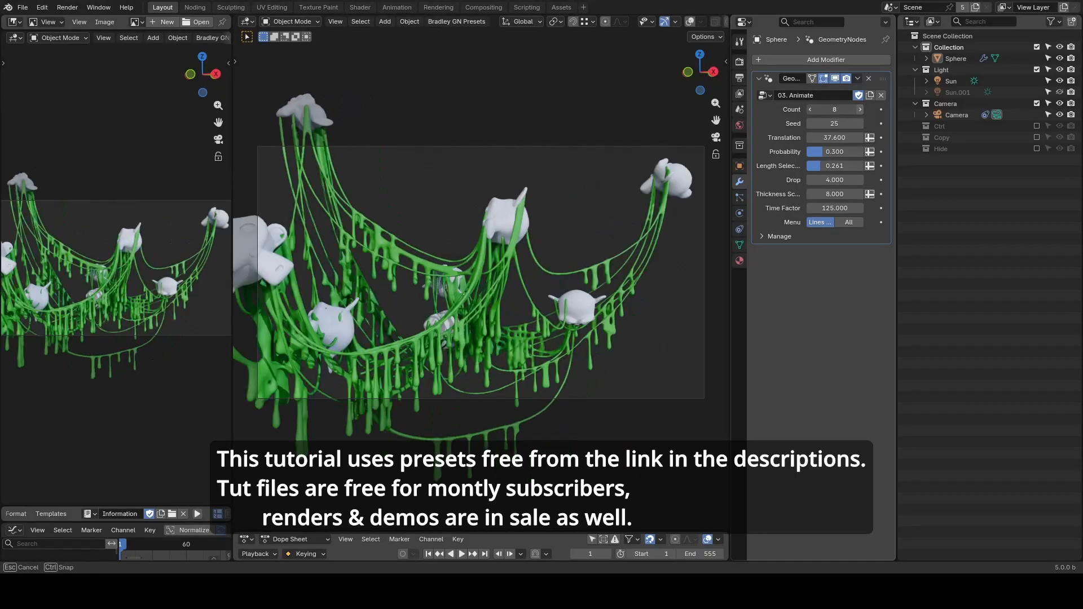
left_click(860, 109)
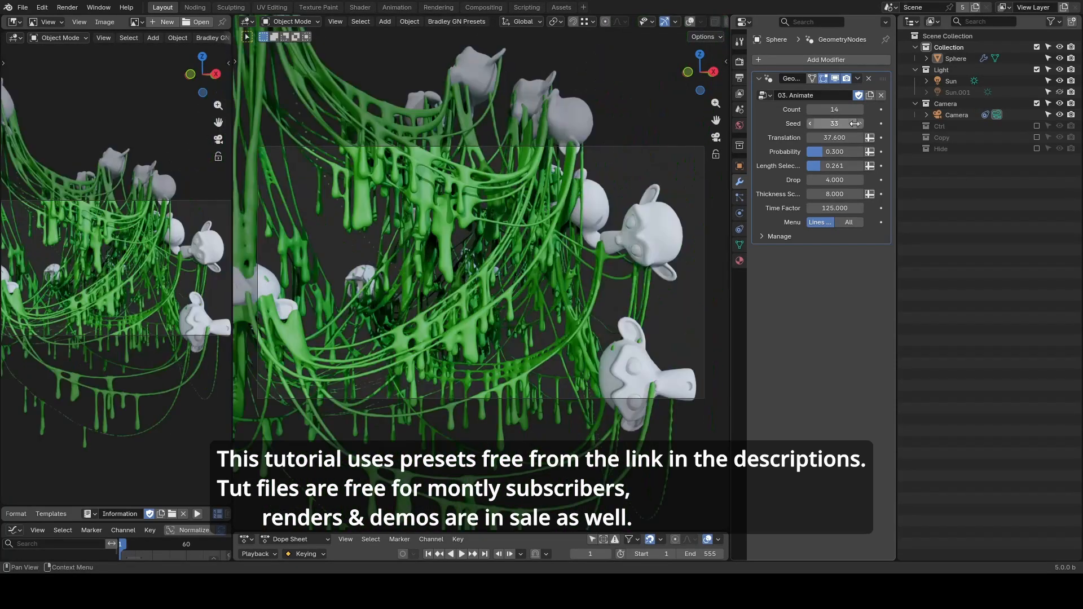
left_click(462, 553)
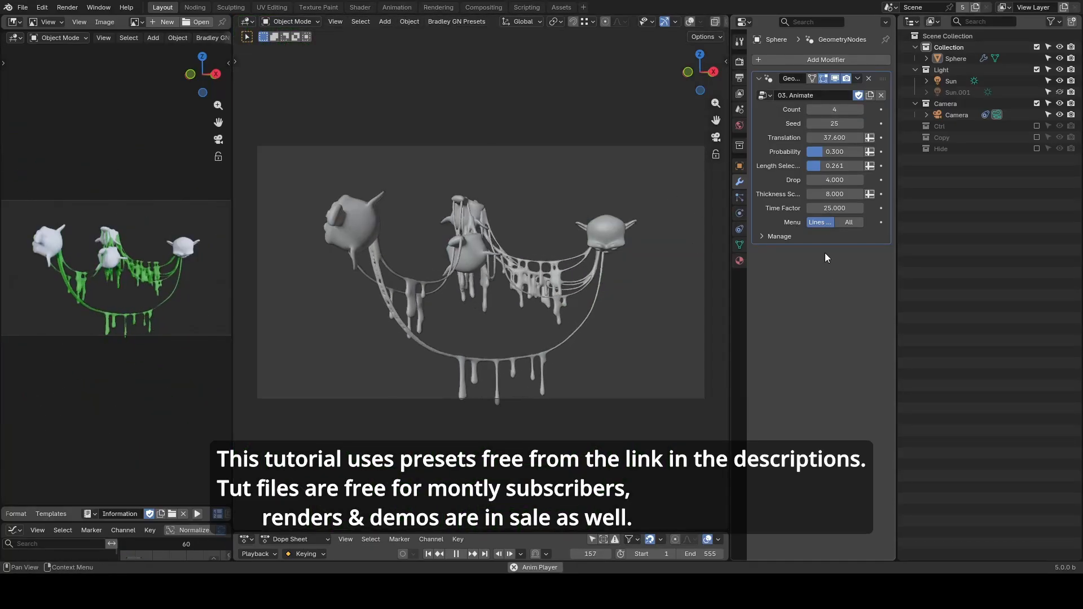
left_click(194, 7)
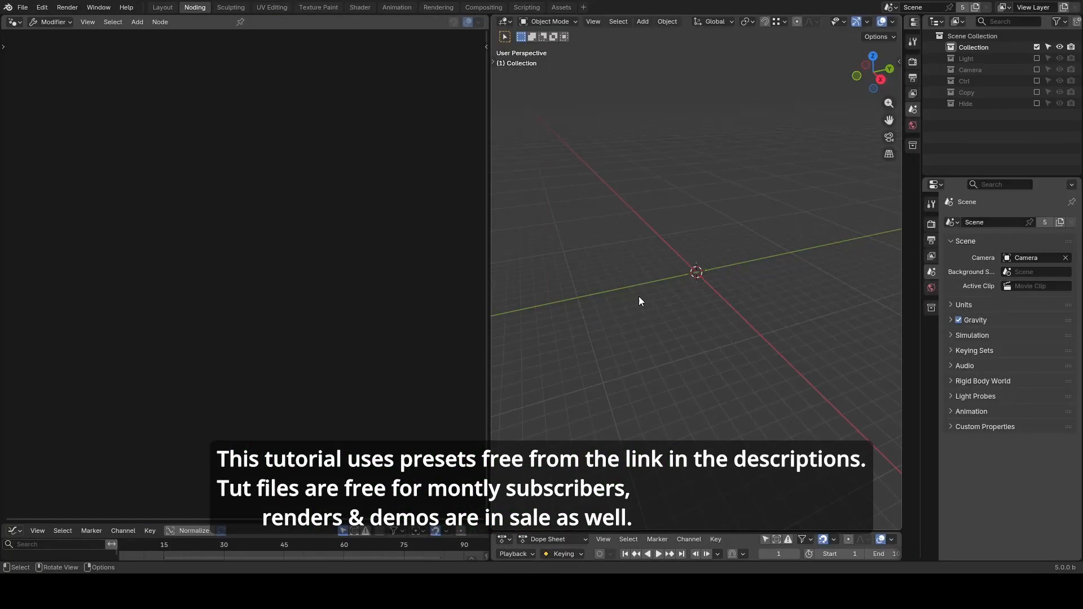
Add Suzanne with Subdivision level 2 and link it through Object Info to Group Output
left_click_drag(619, 232, 601, 211)
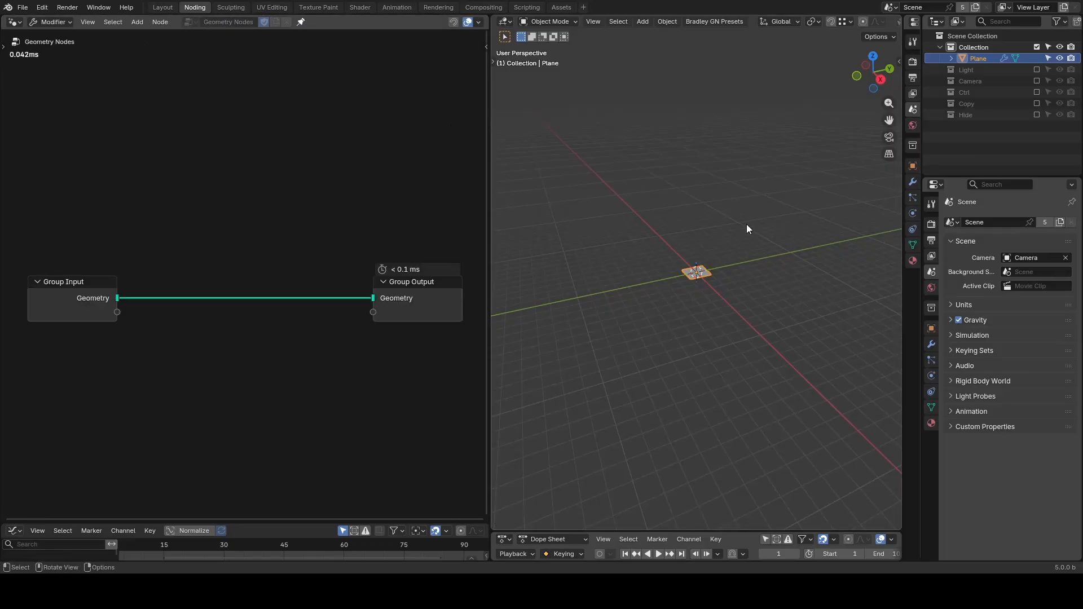
left_click(640, 22)
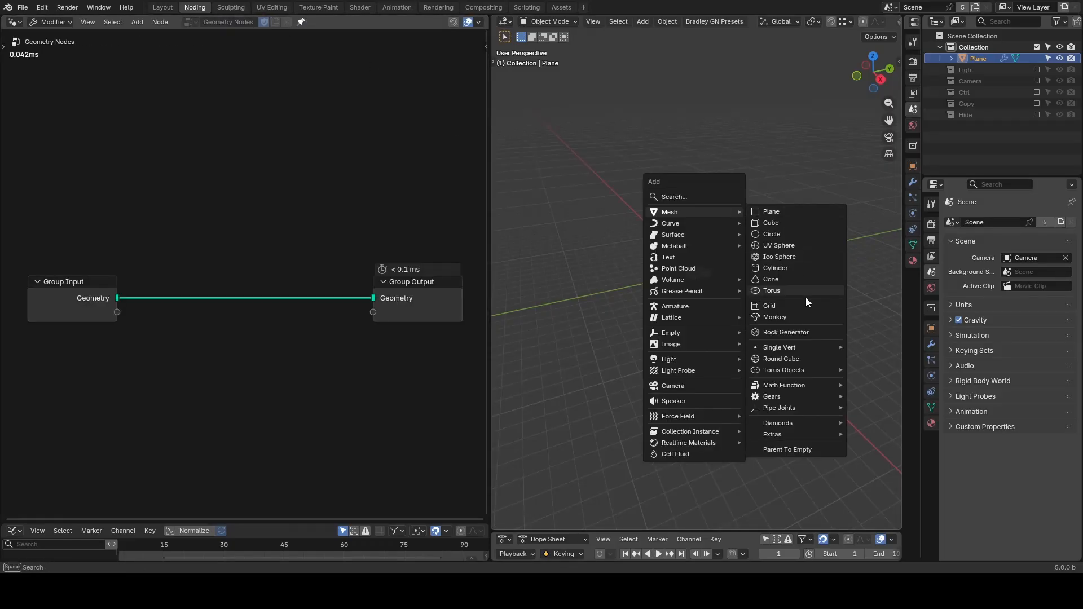
left_click(775, 317)
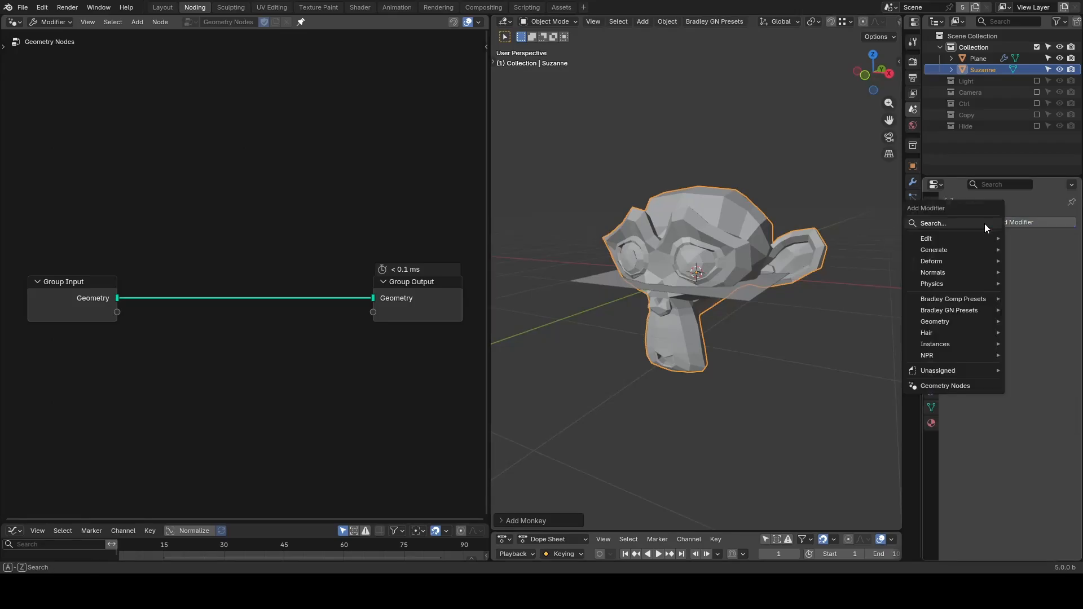
left_click(934, 250)
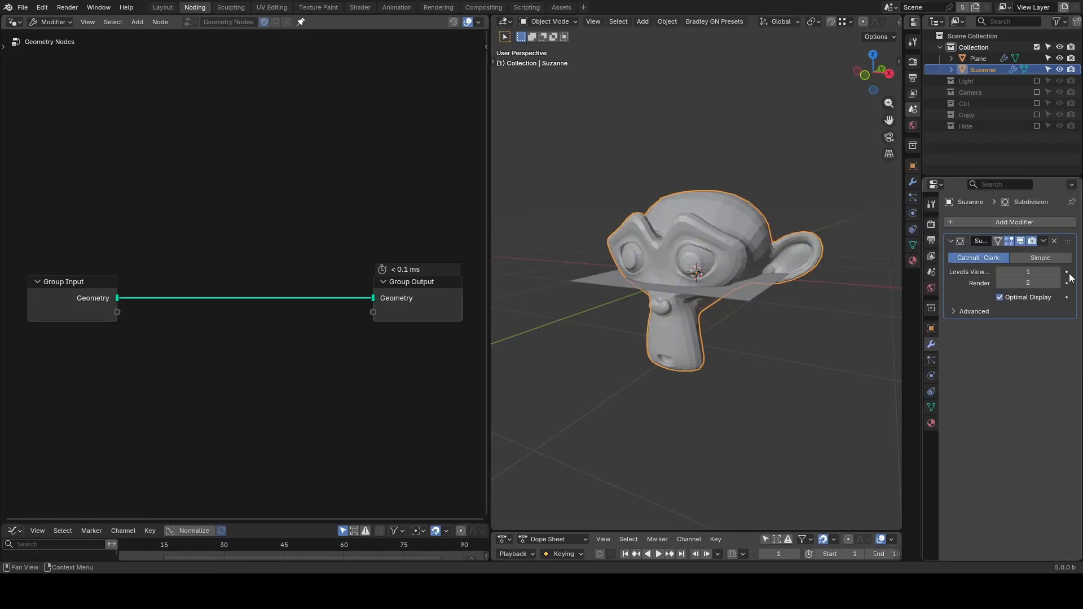
left_click(1068, 271)
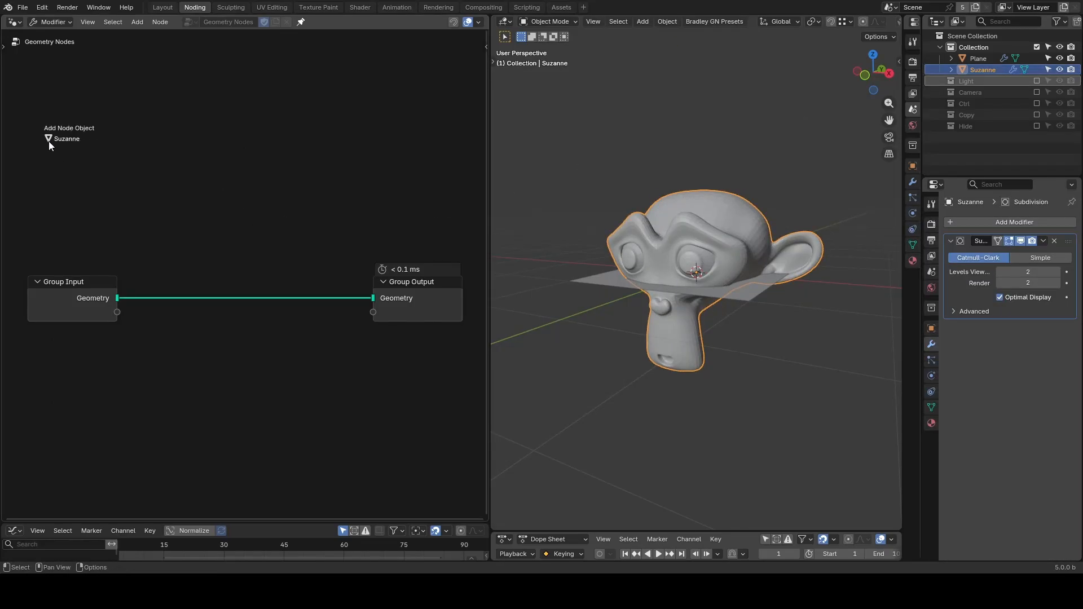
left_click(69, 138)
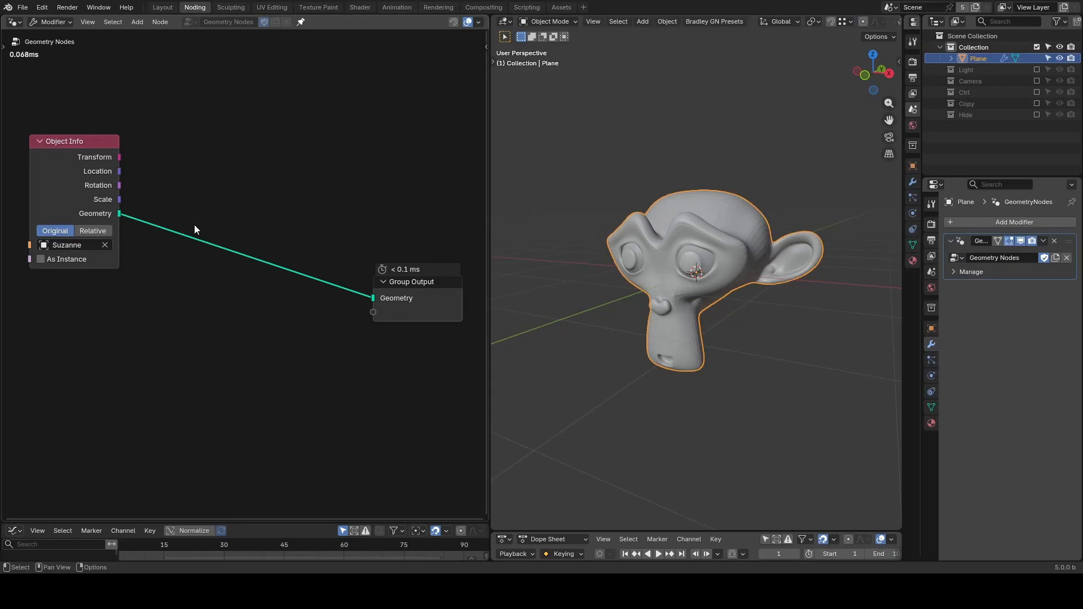
Insert the G_Random Transform preset, raise Translation from 14.3 to 14.8, and realize instances
type("random tra")
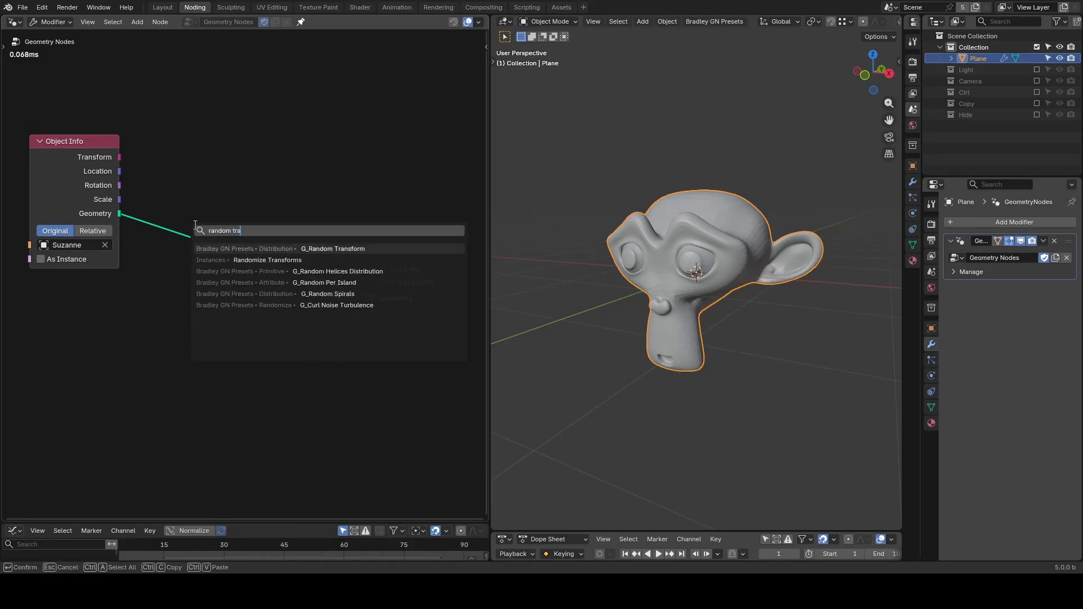
left_click(332, 249)
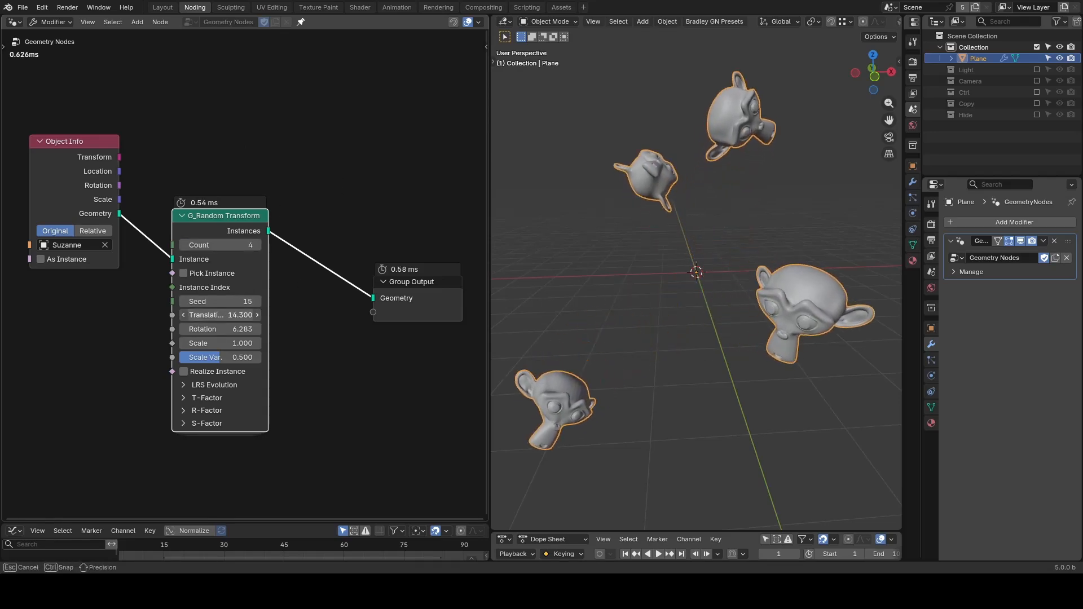
left_click_drag(220, 314, 219, 315)
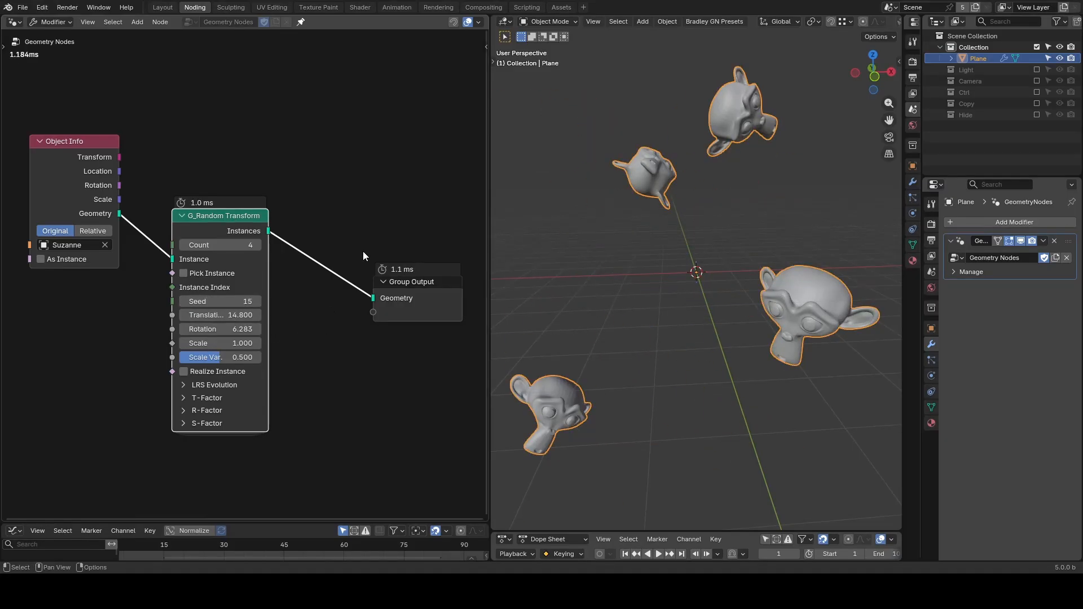
left_click(184, 371)
type("curve l")
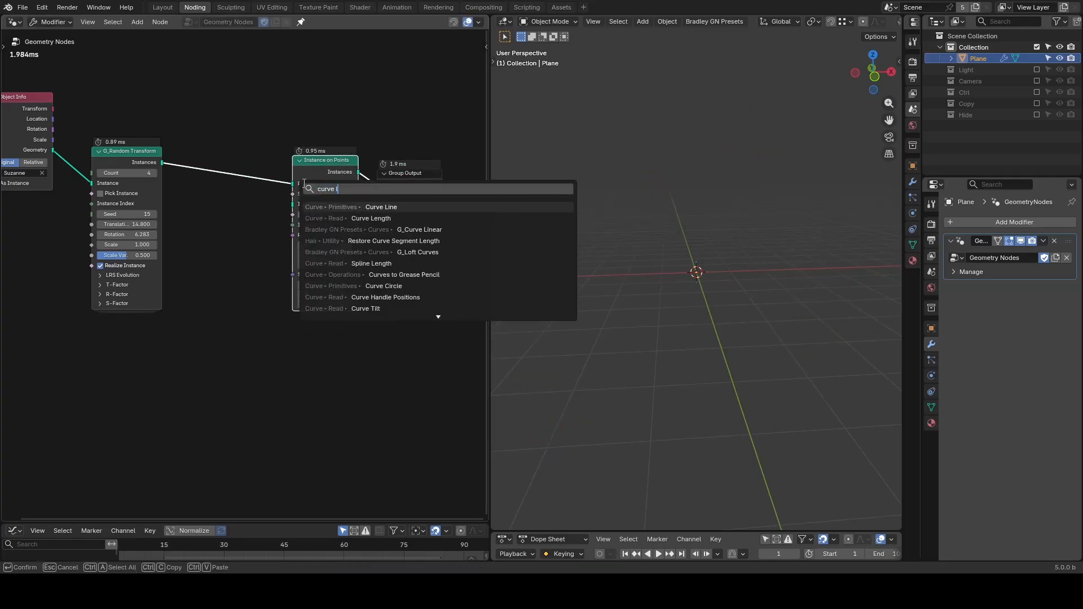
Instance 0.2 m Z-axis G_Curve Linear strands aligned to Suzanne normals, then realize them
left_click(419, 228)
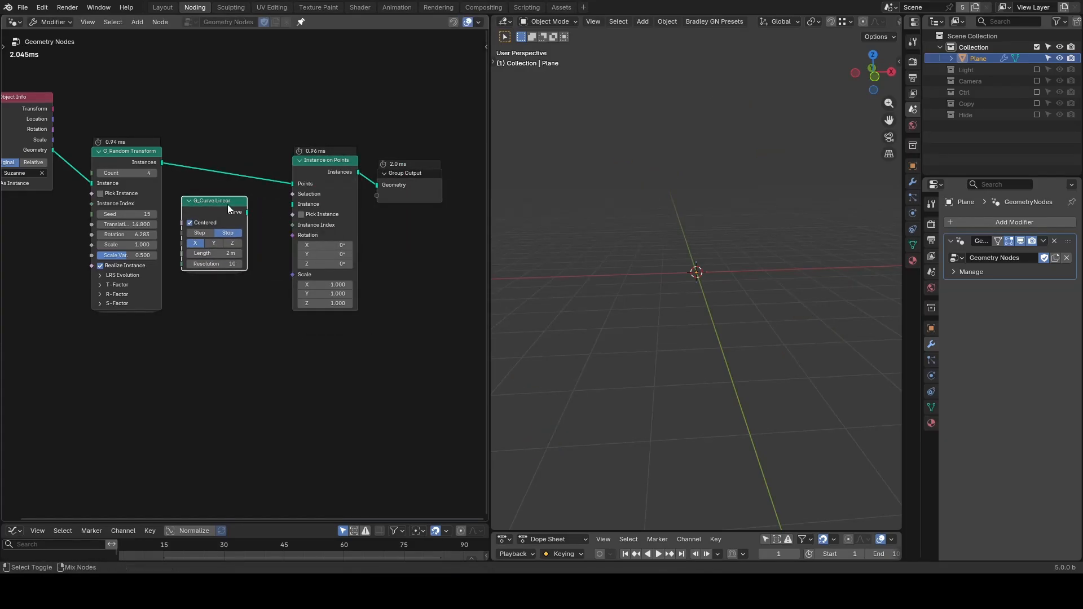
left_click(213, 201)
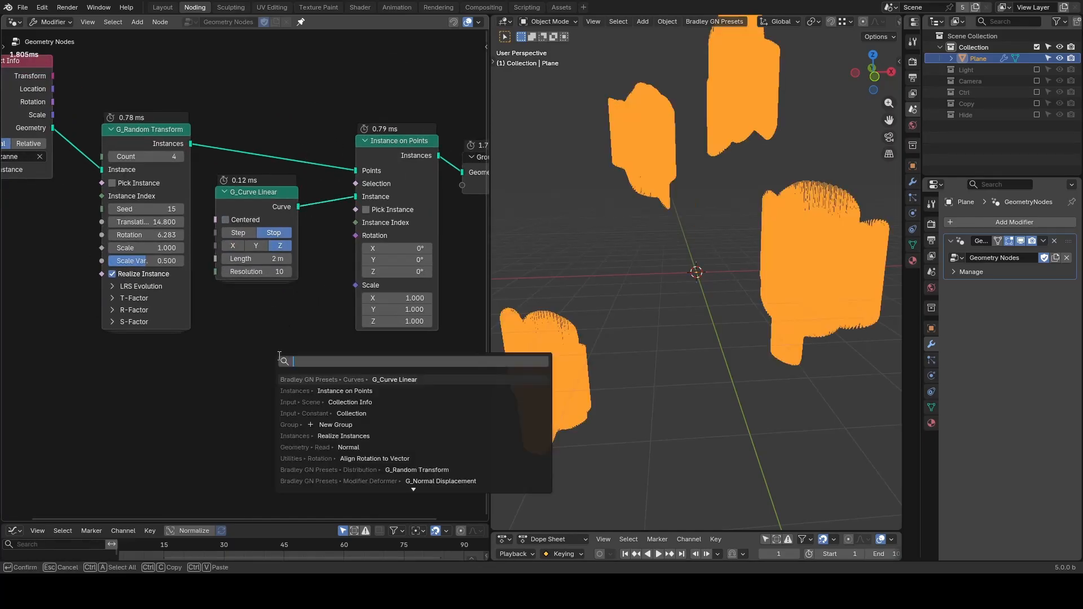
left_click(374, 458)
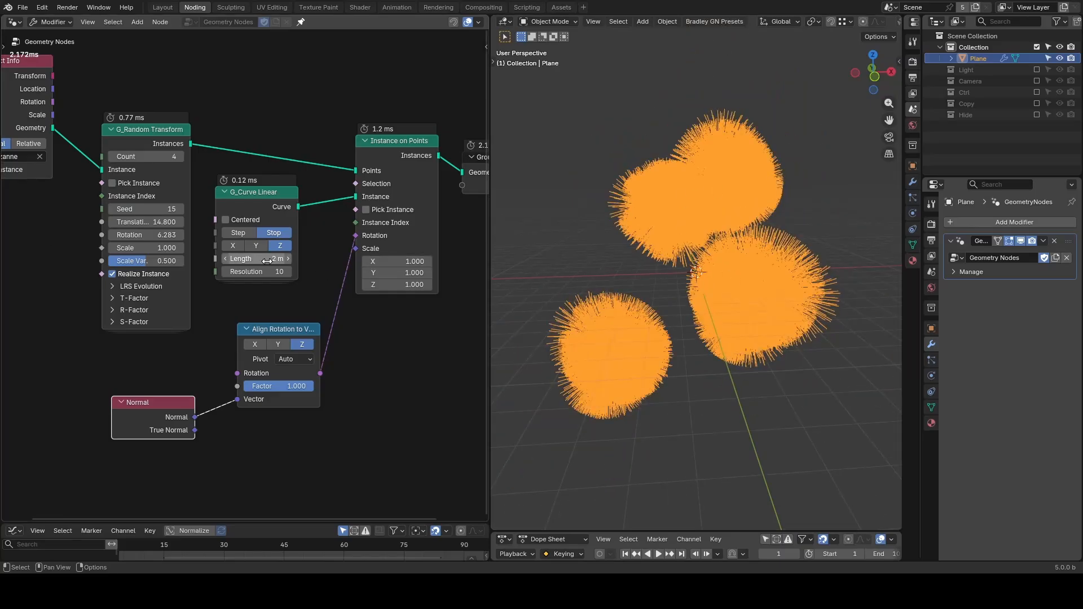
double_click(255, 258)
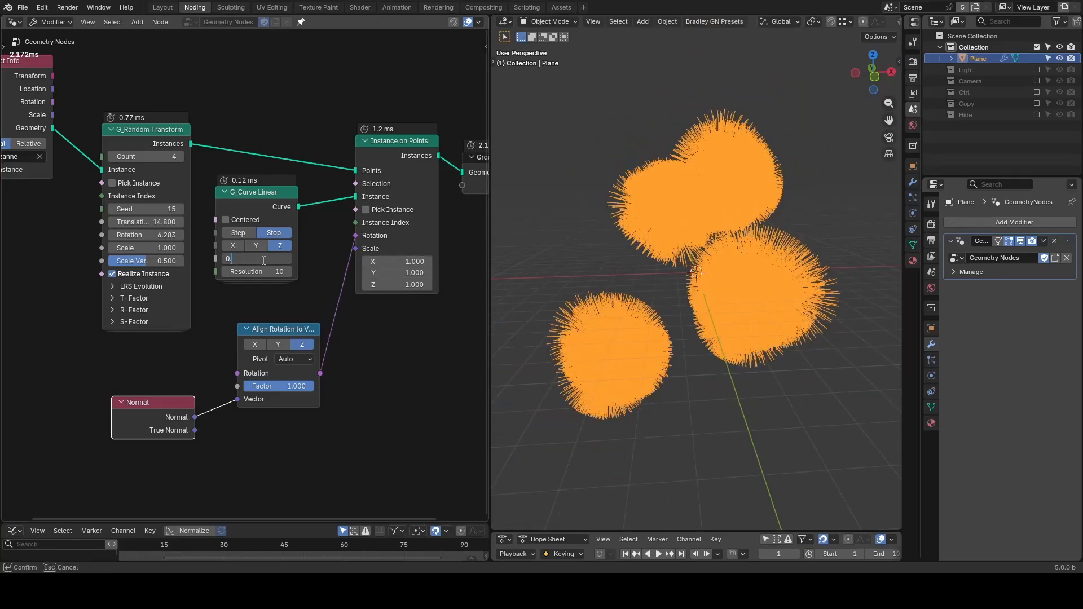
type("0.2 m")
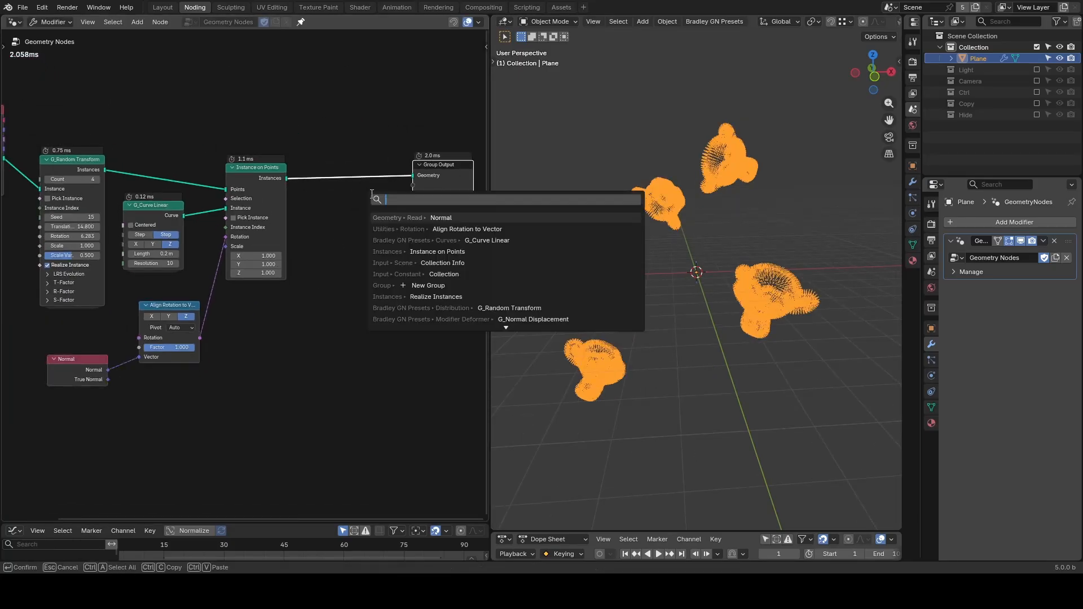
left_click(436, 296)
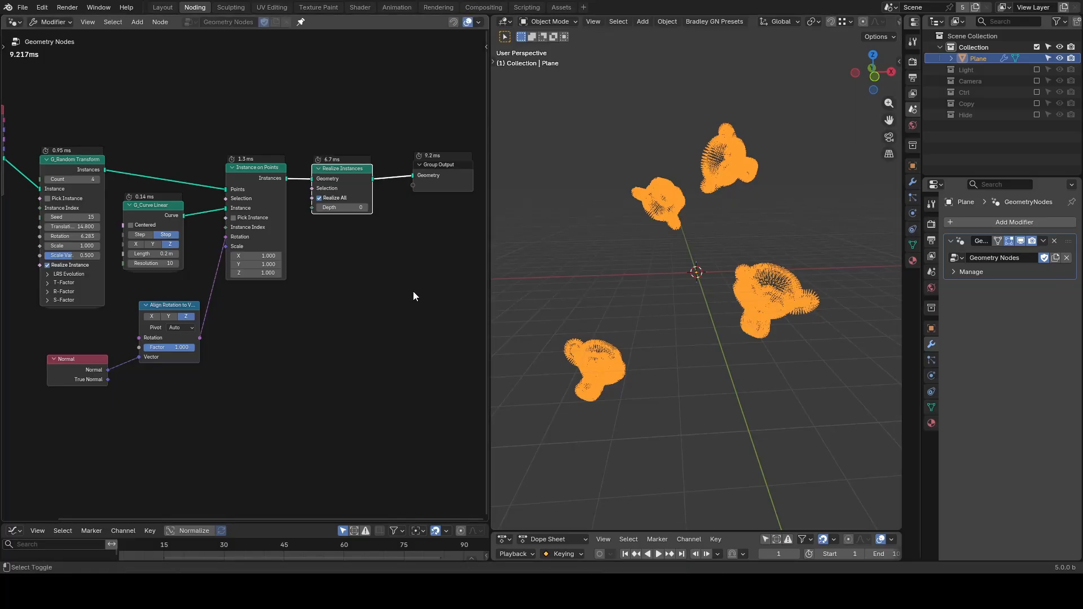
mouse_move(757, 252)
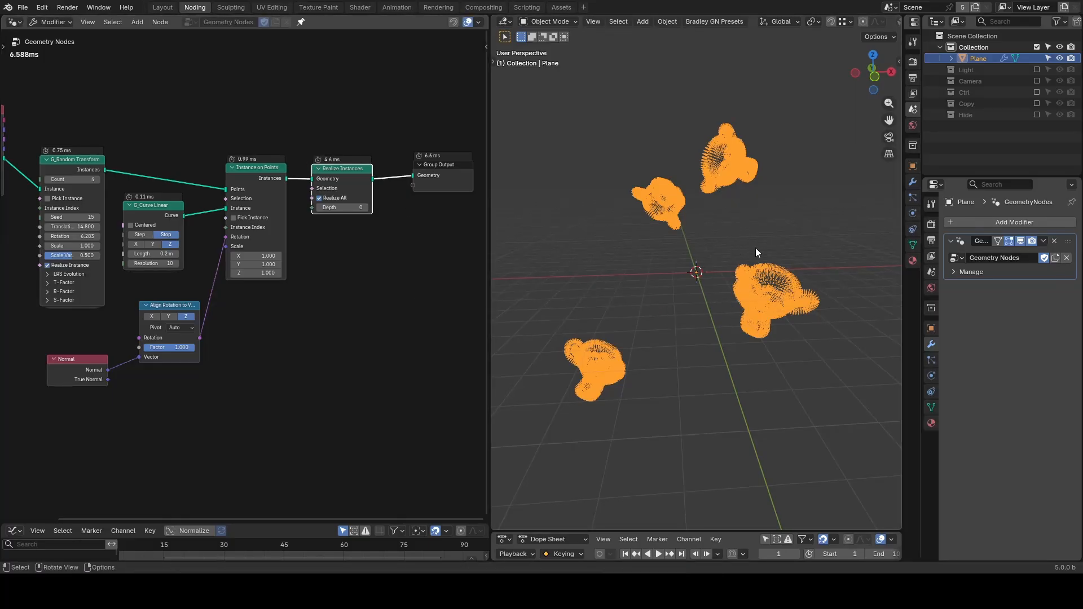
Sketch the linking-strands idea and add a Raycast node aimed by Curve Tangent
left_click_drag(744, 179, 755, 254)
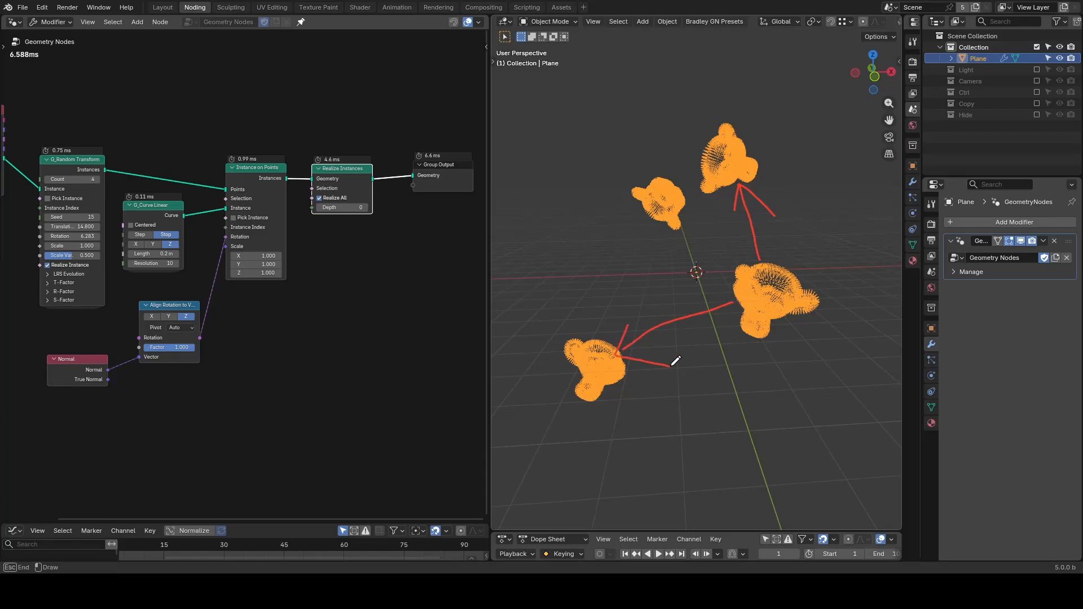
type("ray")
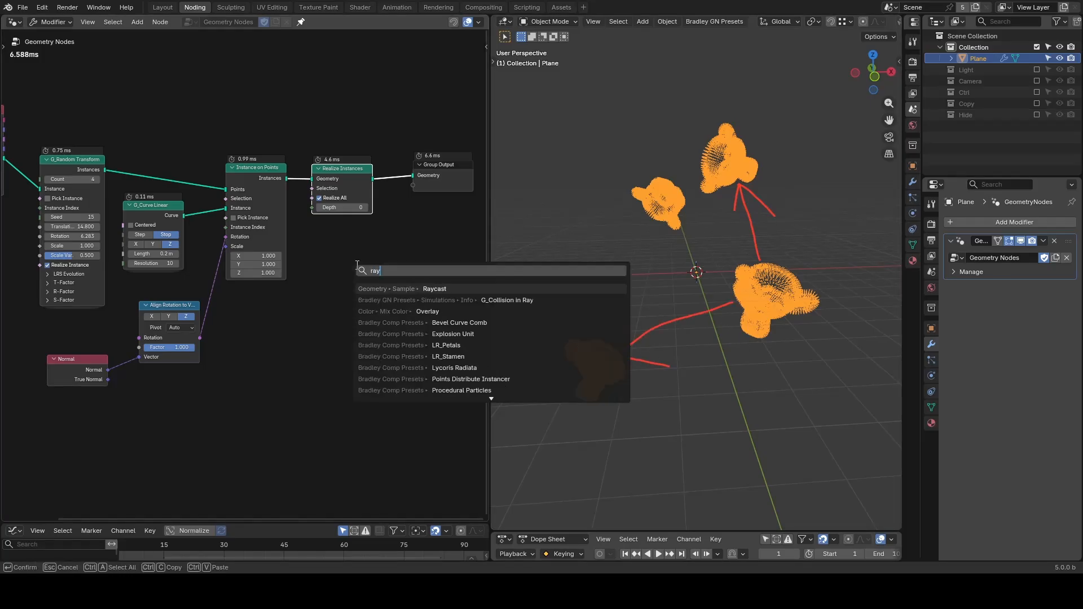
left_click(435, 289)
type("c")
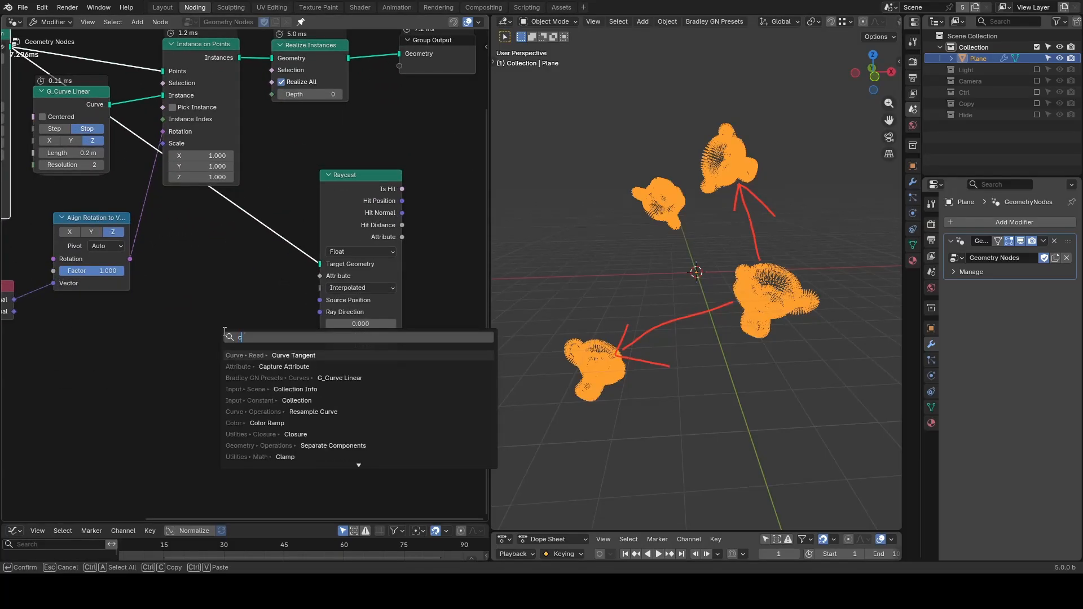
left_click(293, 355)
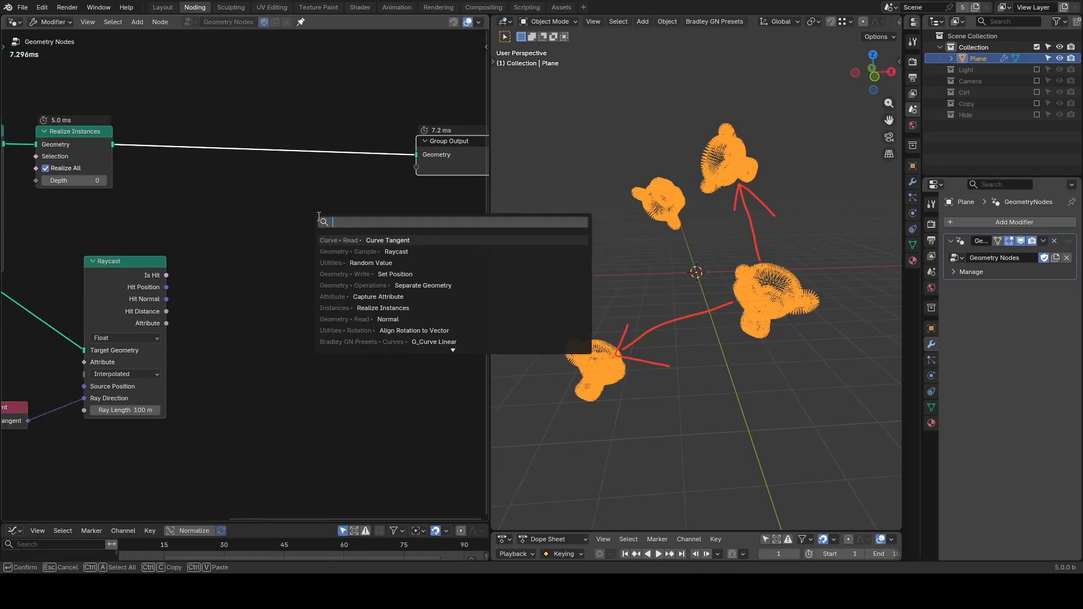
Capture Is Hit and Hit Position, then split off non-hitting strands with Separate Geometry
left_click(378, 296)
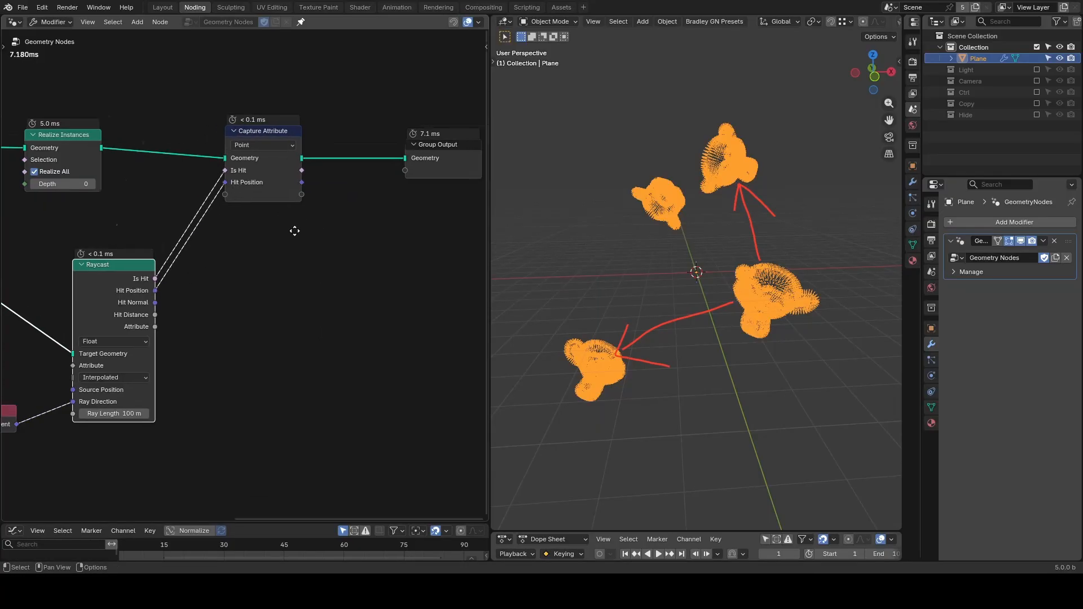
type("separa")
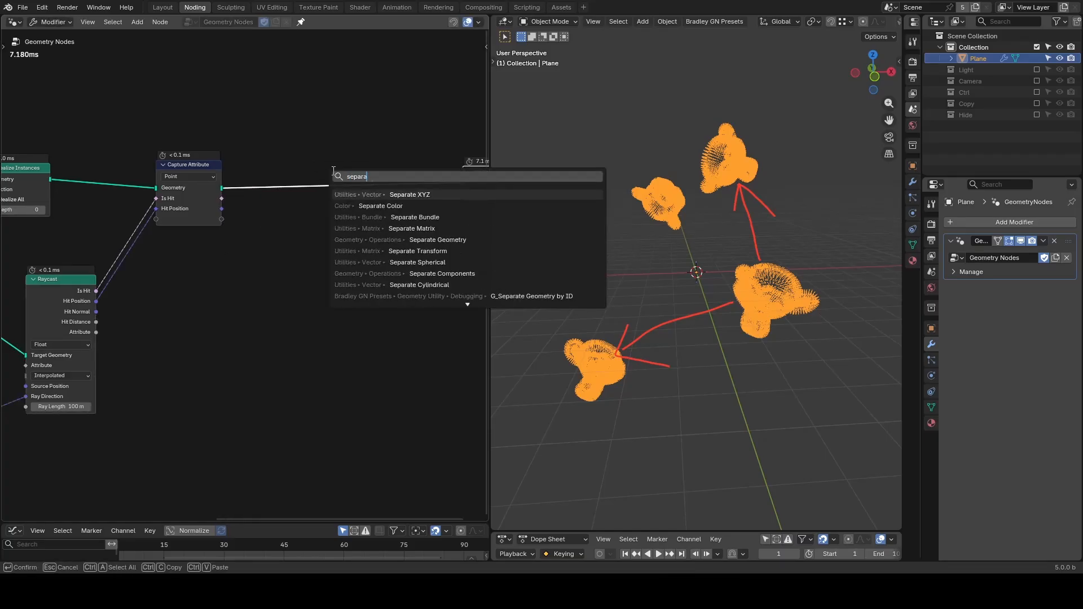
left_click(436, 240)
type("s")
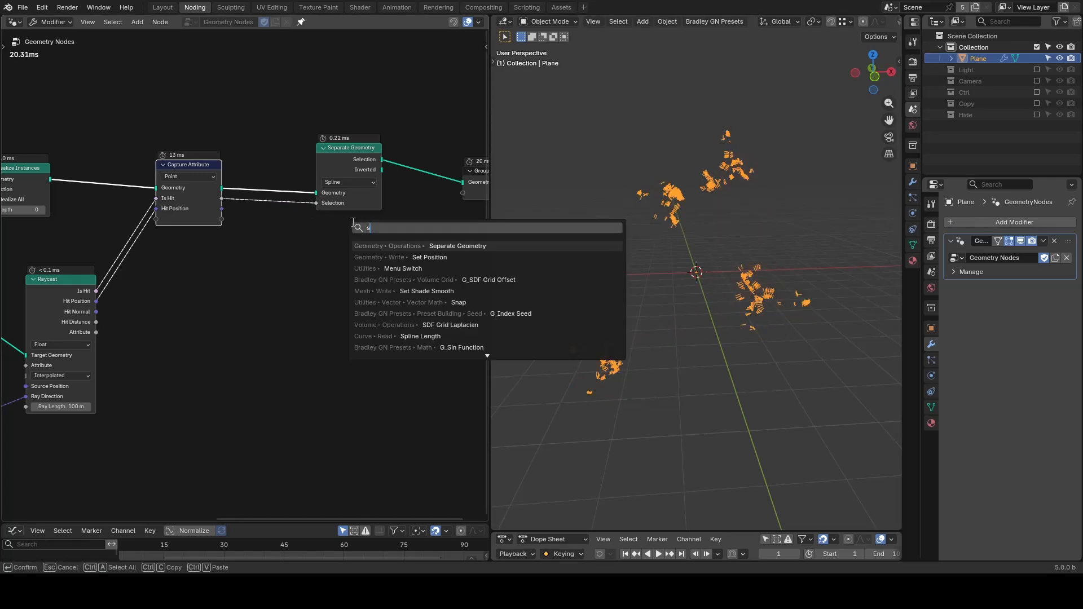
left_click(429, 257)
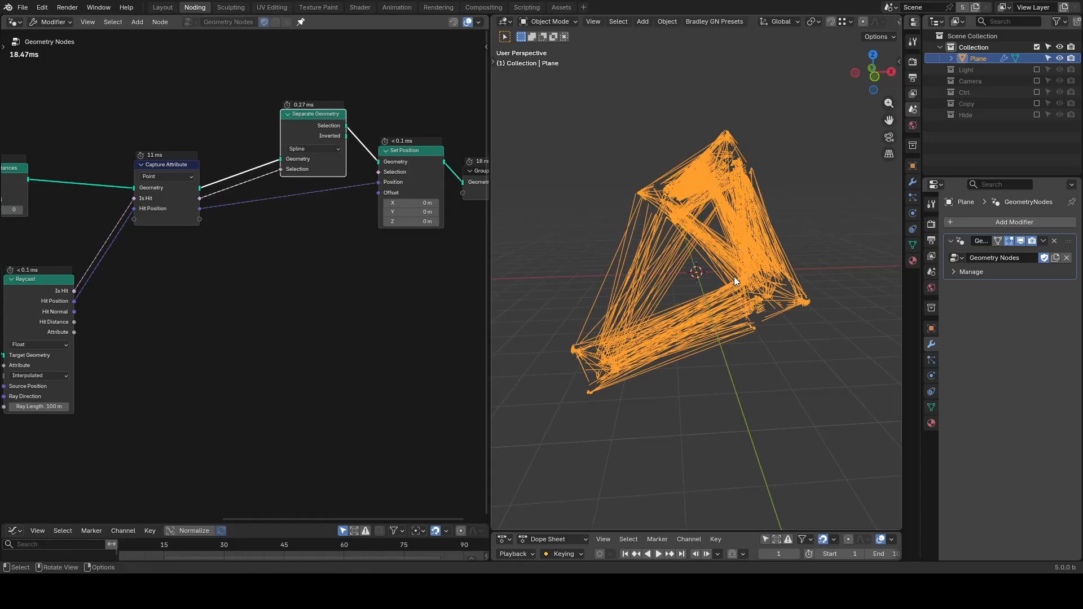
mouse_move(729, 289)
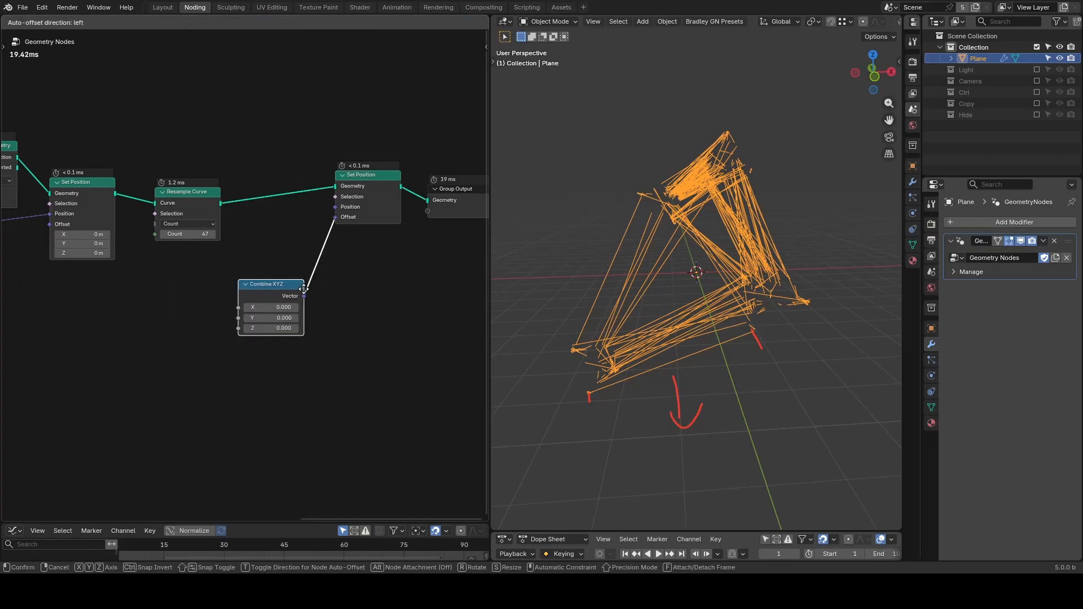
Build the sag profile from Spline Parameter, Float Curve, G_Remap 0-1 and G_Negati nodes
type("sp")
type("f")
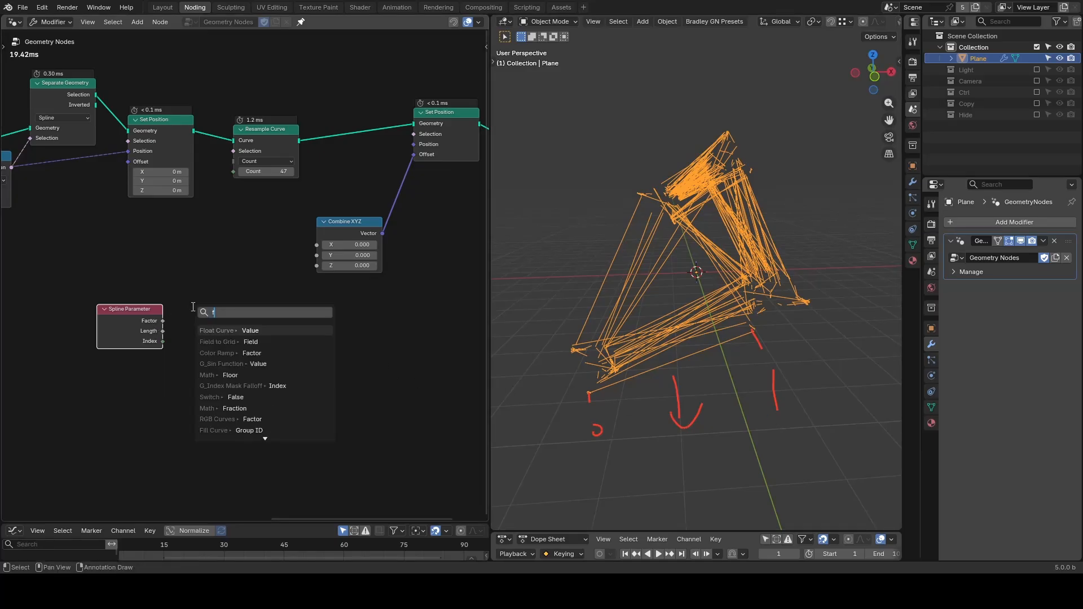
left_click(248, 330)
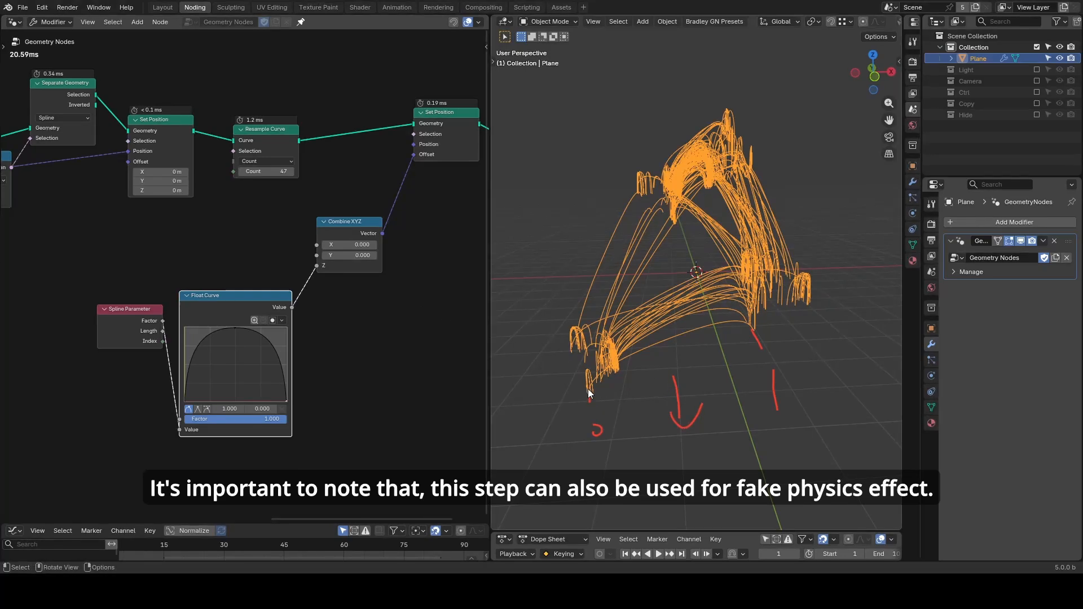
type("remap")
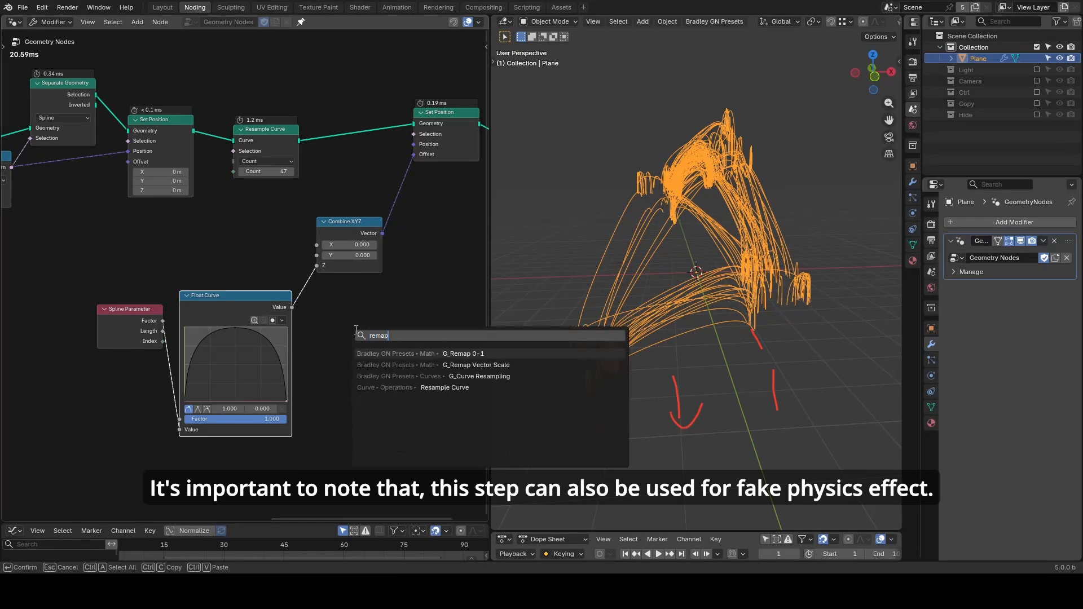
left_click(463, 353)
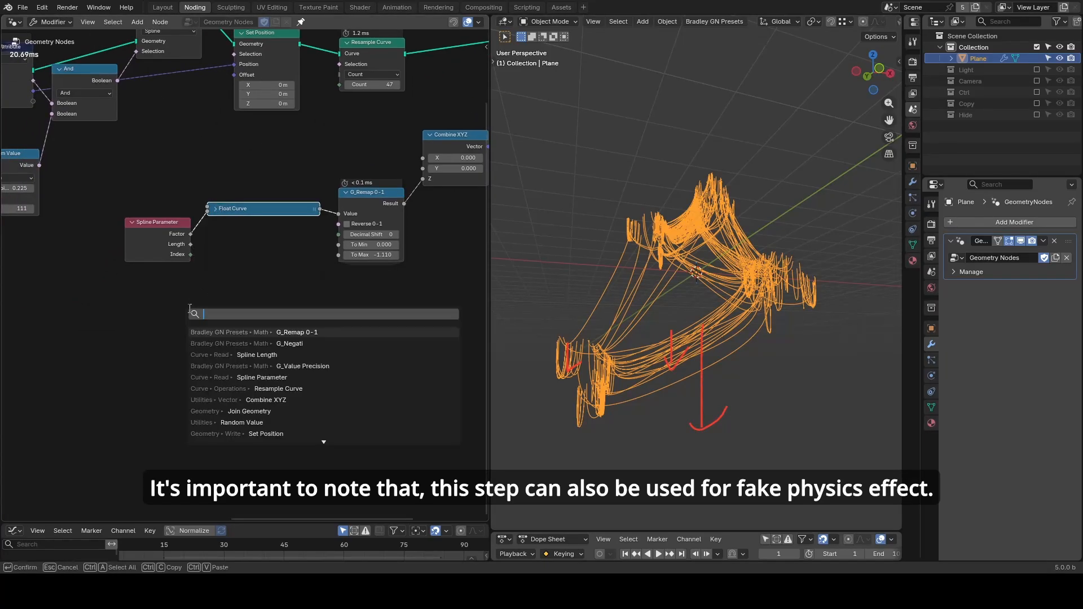
left_click(257, 354)
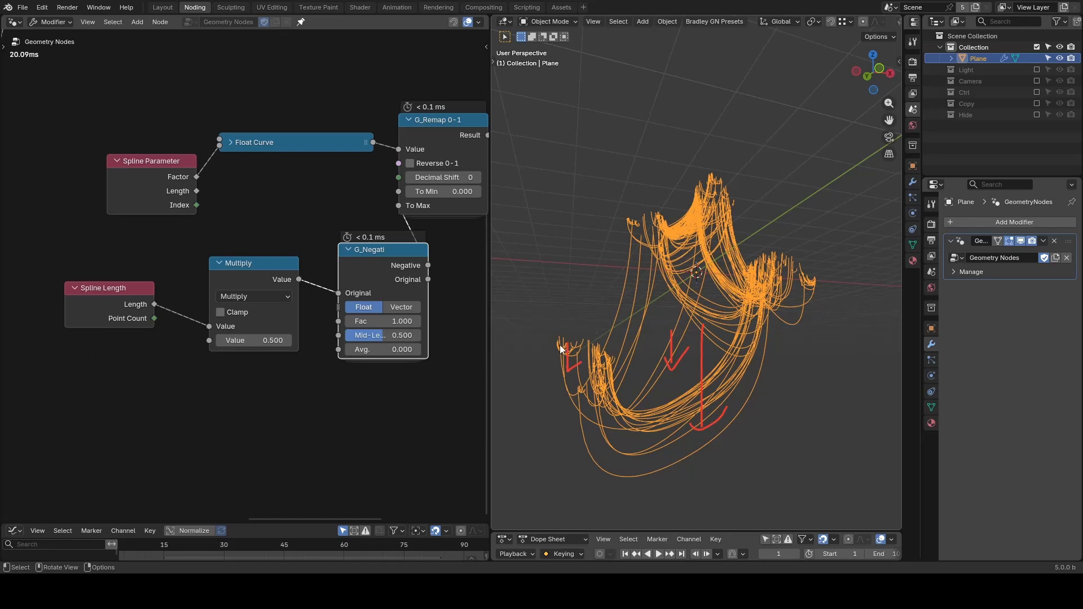
Add an Array node at the end of the tree and switch its shape from Line to Curve
left_click_drag(277, 339, 252, 340)
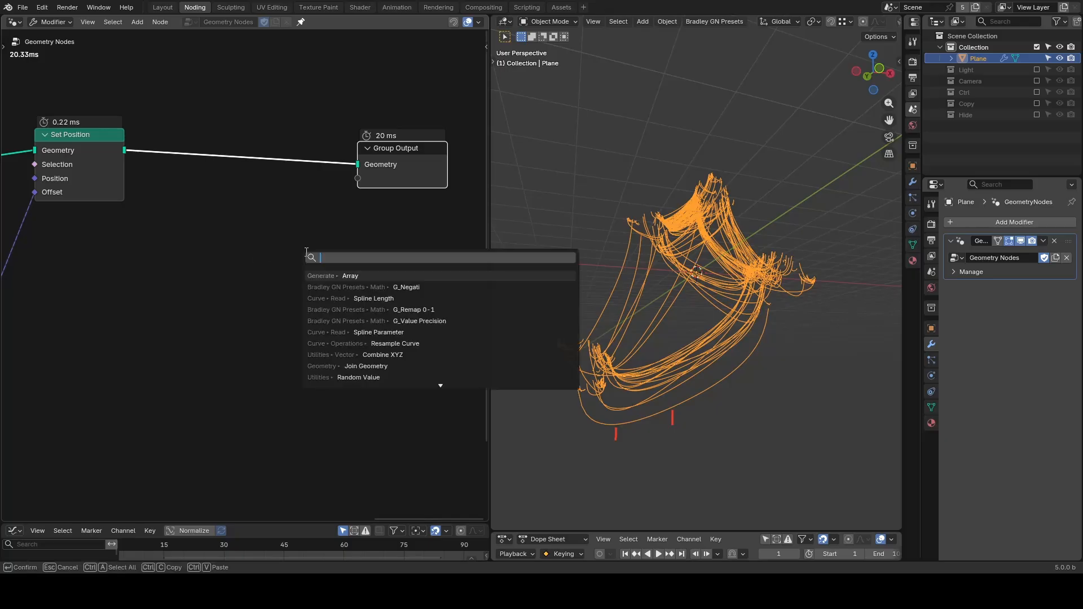
type("array")
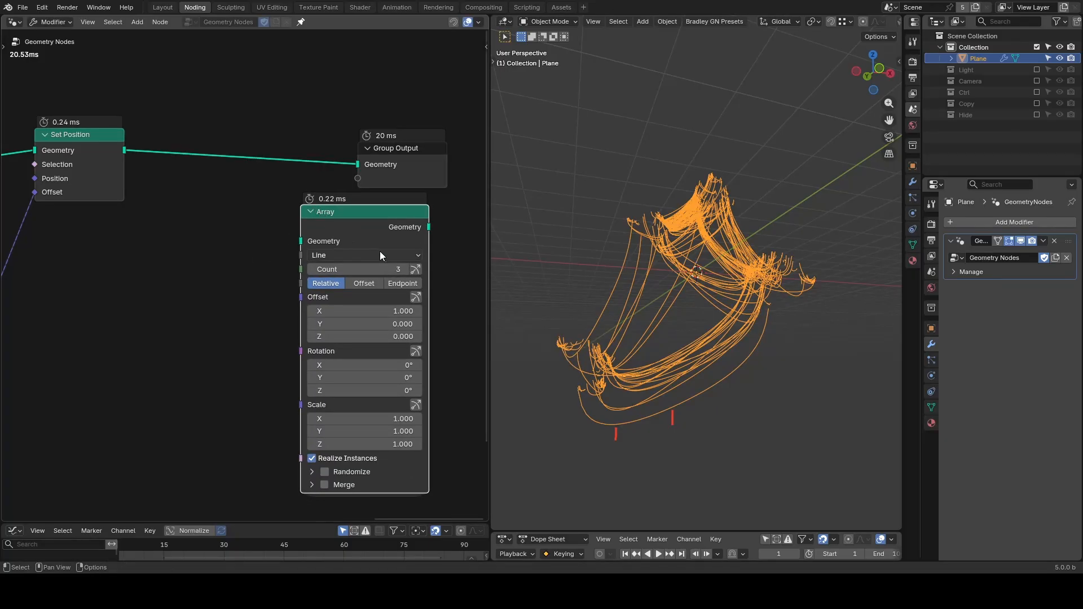
left_click(363, 255)
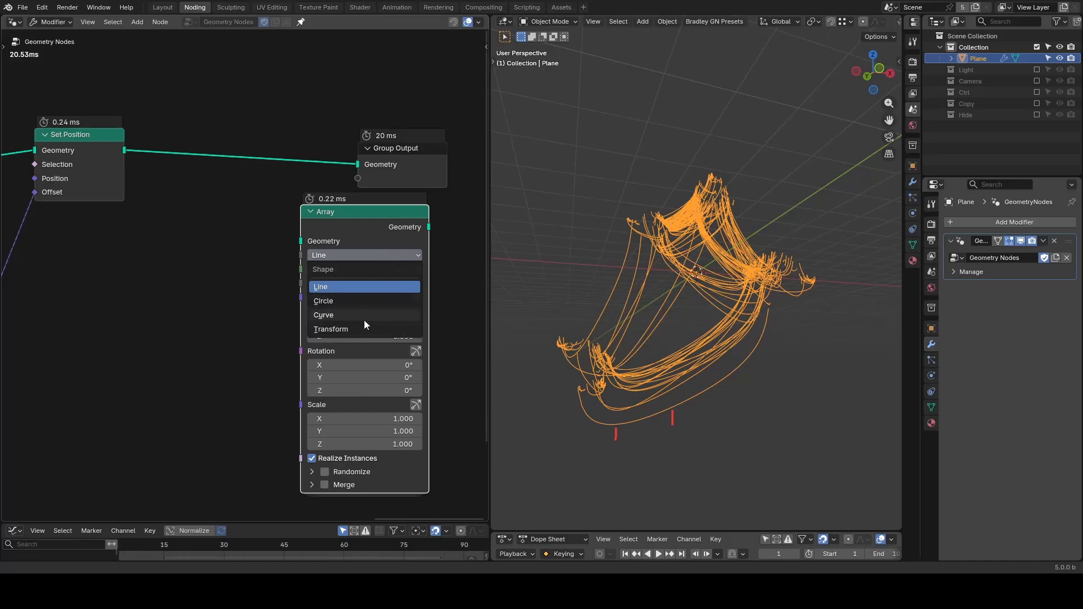
left_click(323, 315)
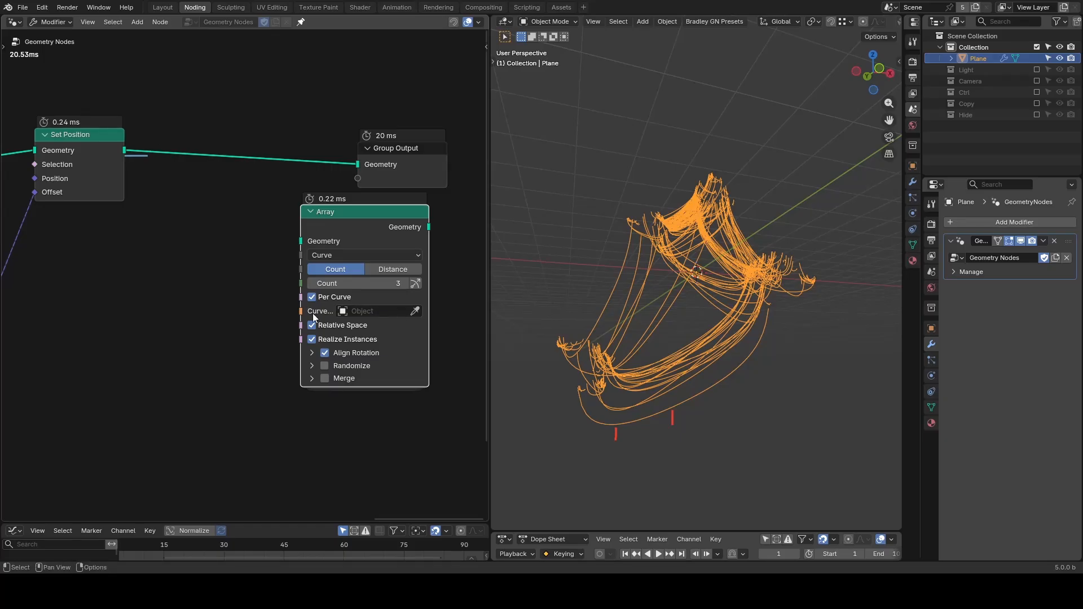
mouse_move(378, 238)
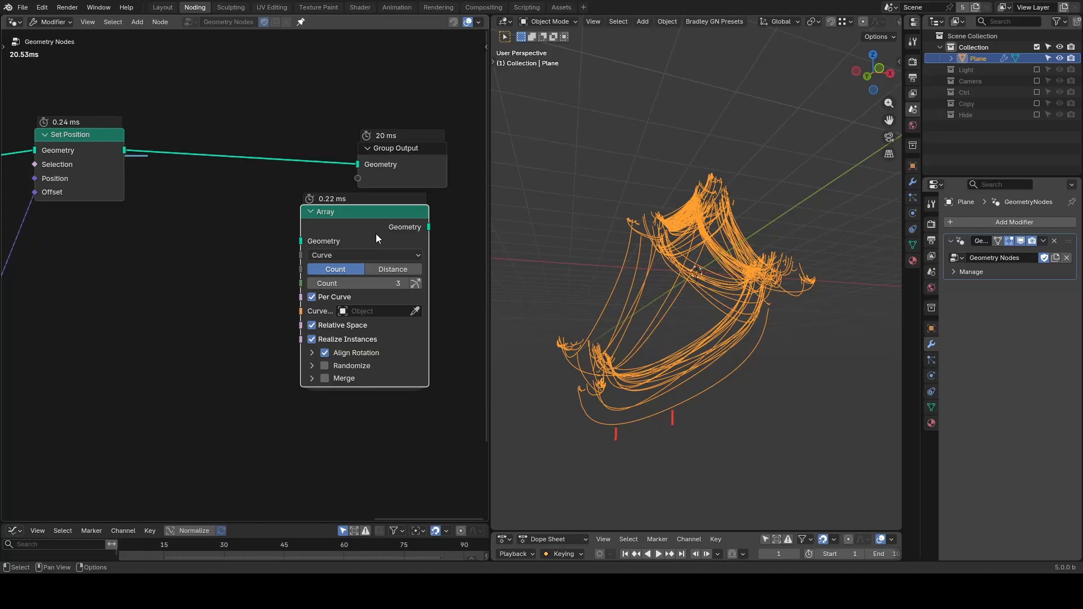
Add G_Array on Curves, G_Curve Linear and Join Geometry nodes for the drip instances
type("ar")
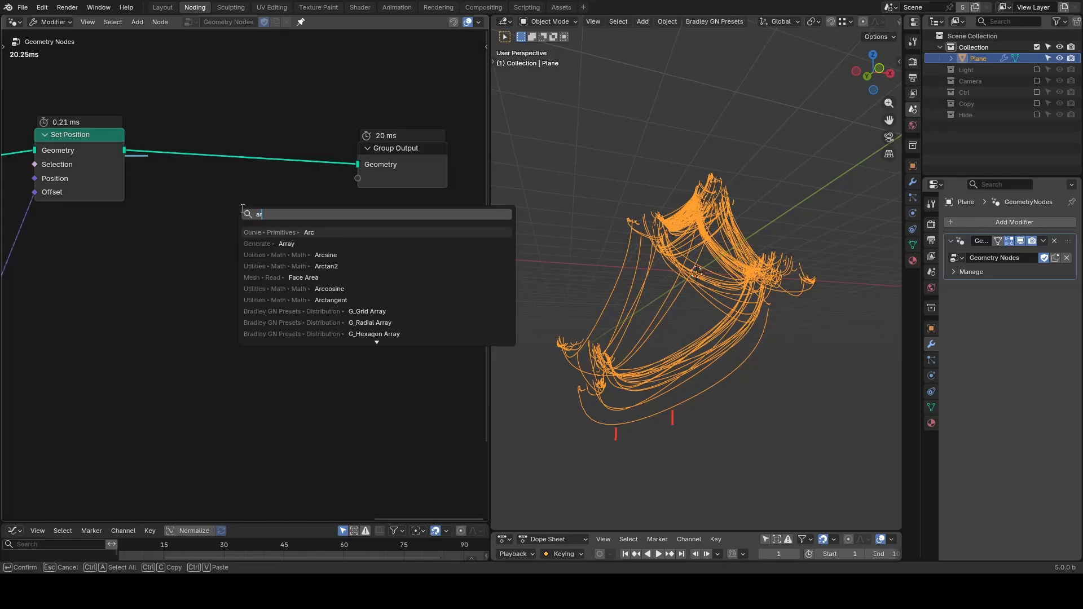
left_click(374, 334)
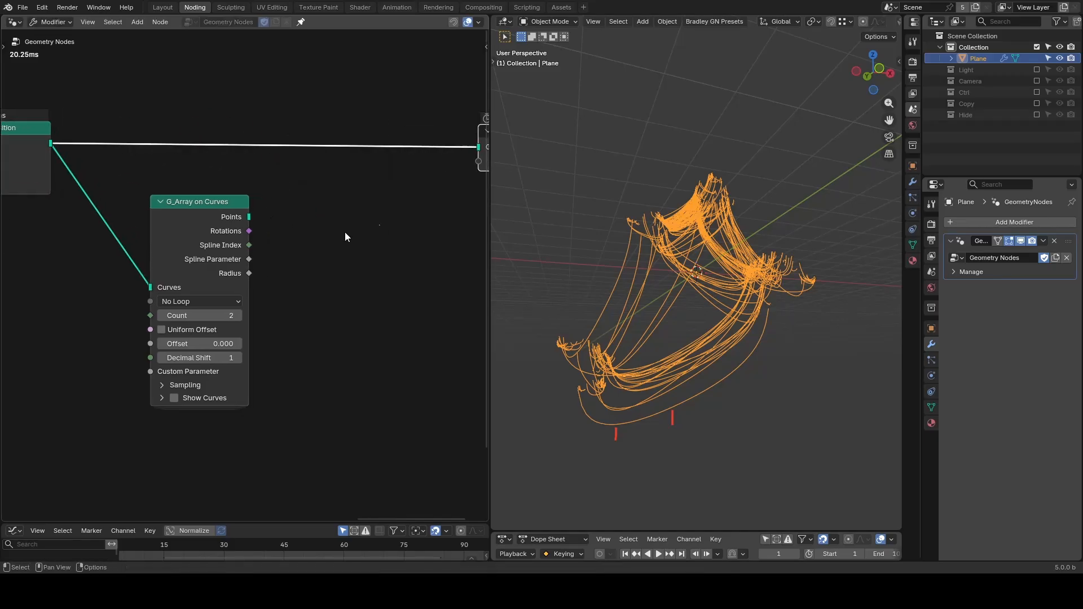
type("cu")
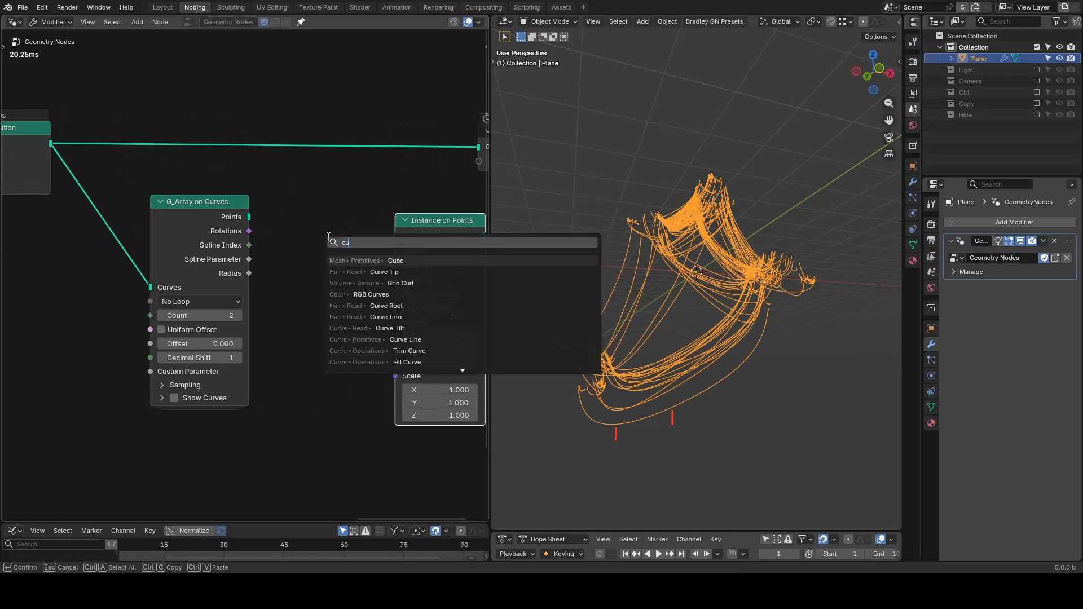
left_click(405, 339)
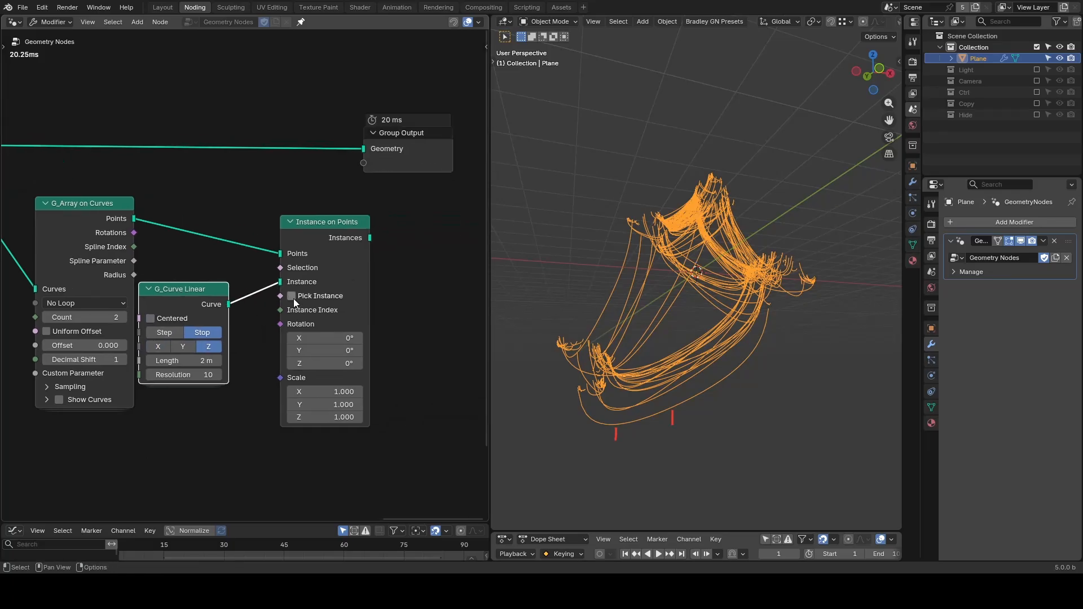
type("joi")
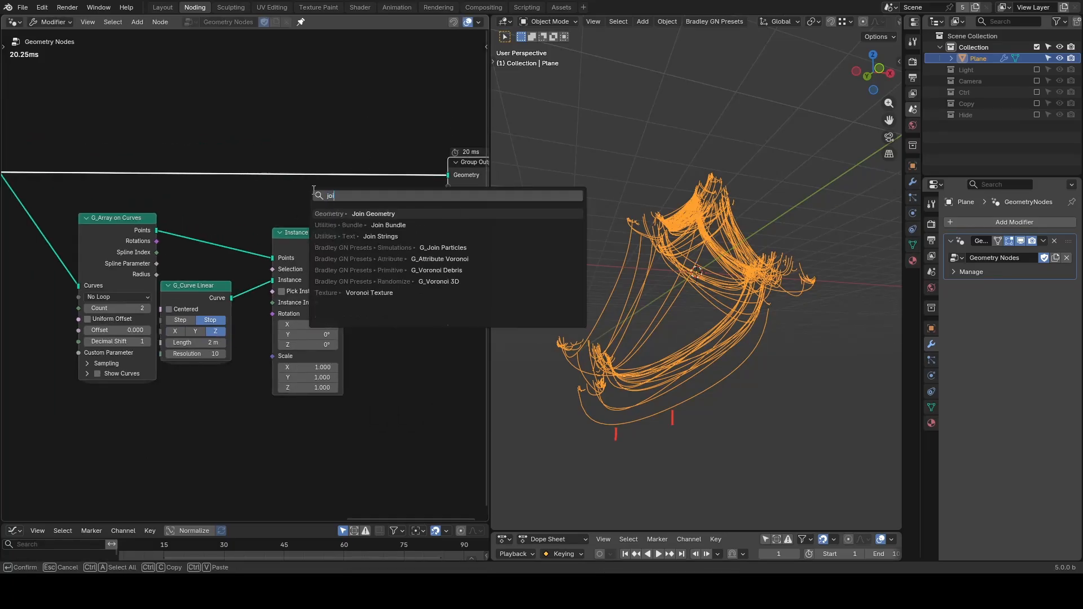
left_click(373, 213)
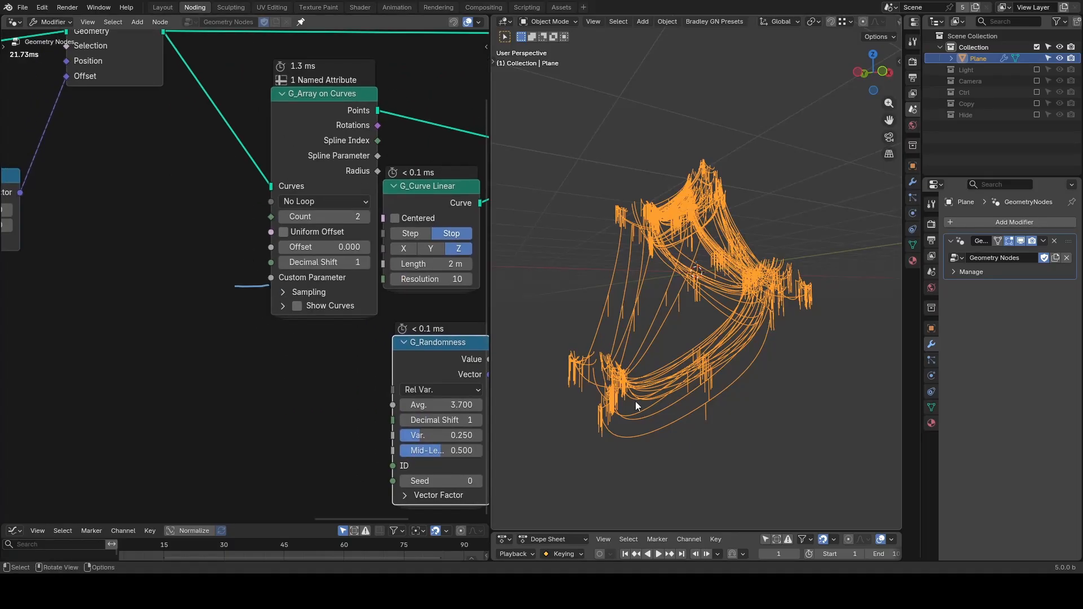
mouse_move(681, 312)
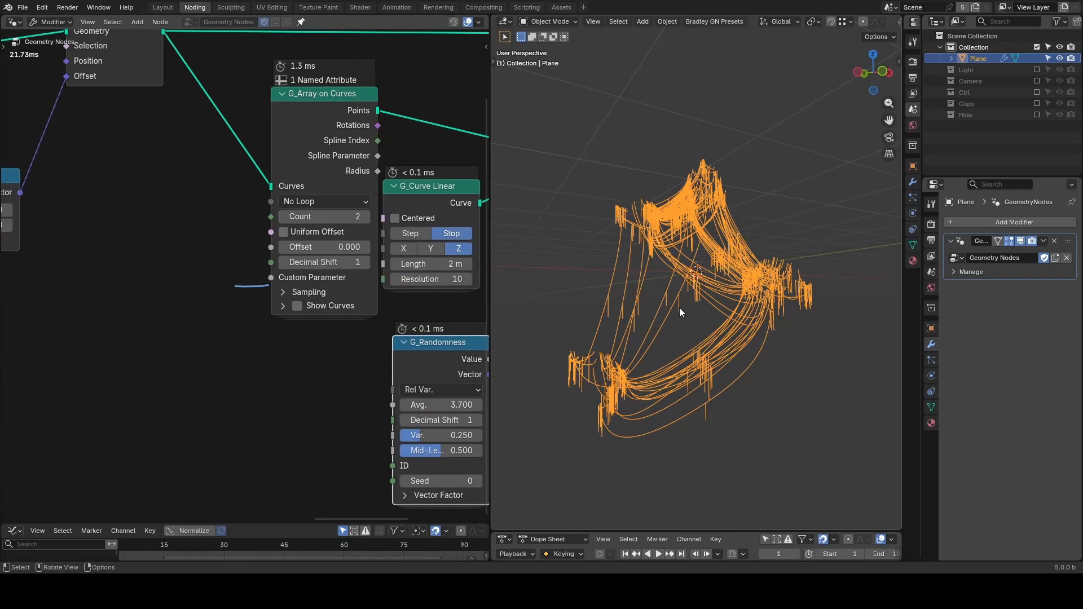
Feed a Random Value (0.29–0.75) into G_Array on Curves' Custom Parameter and zoom in
type("rand")
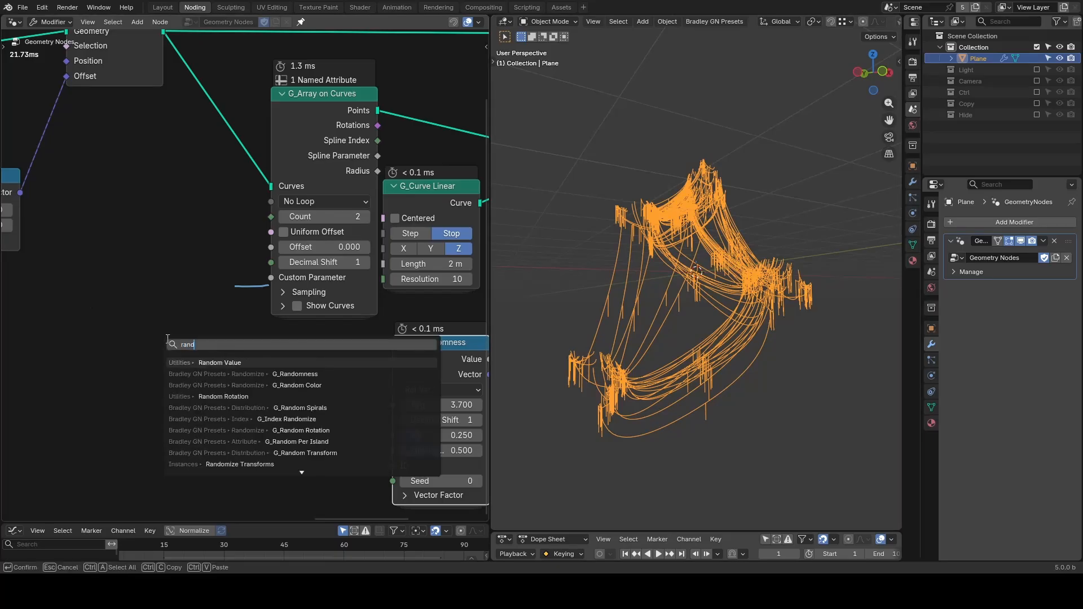
left_click(219, 362)
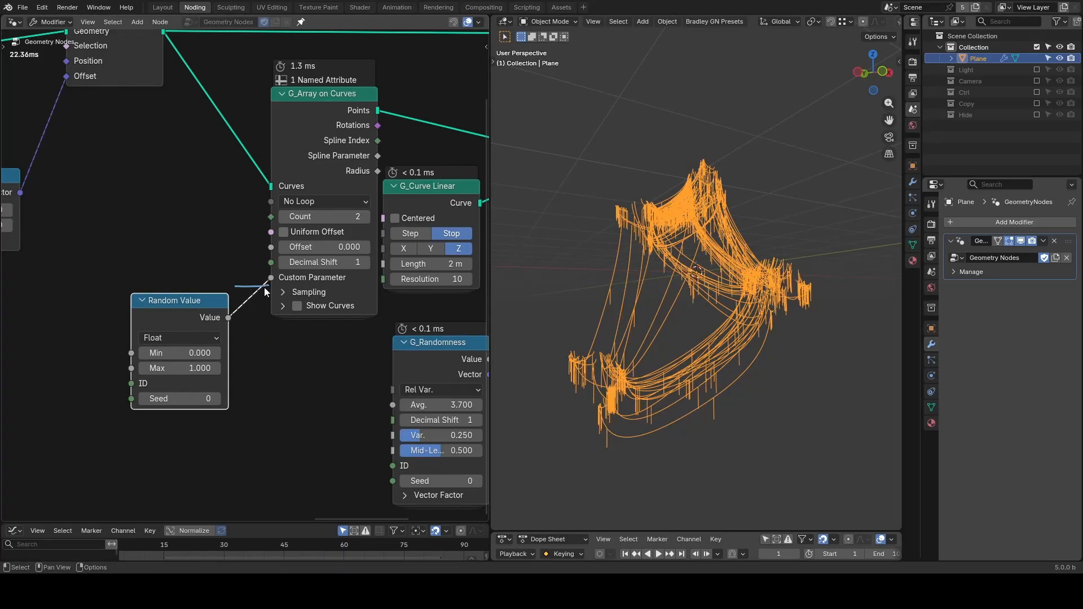
left_click_drag(179, 353, 207, 354)
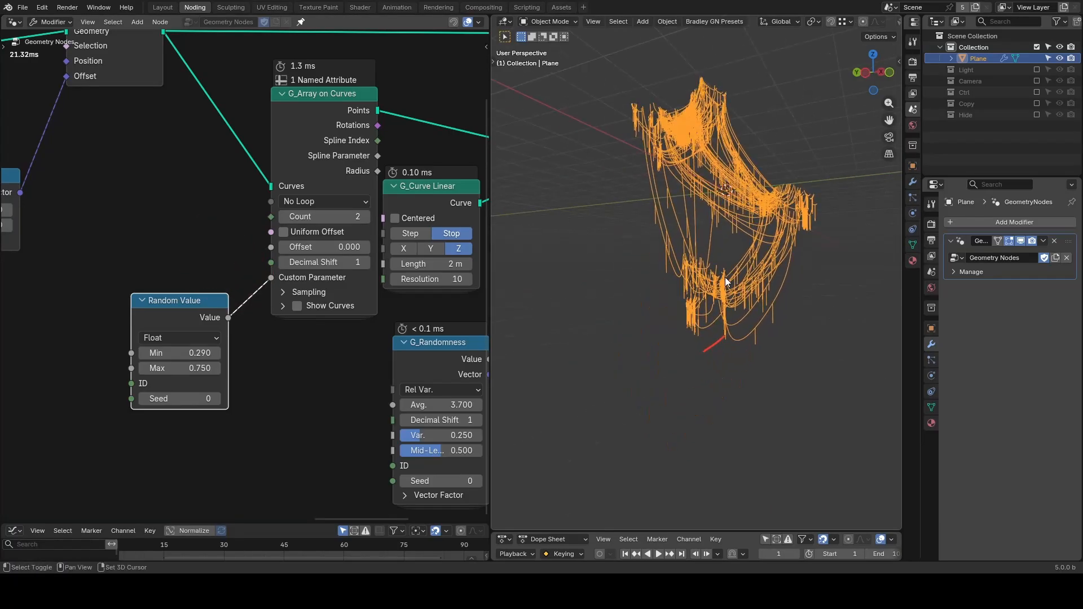
left_click_drag(726, 283, 573, 249)
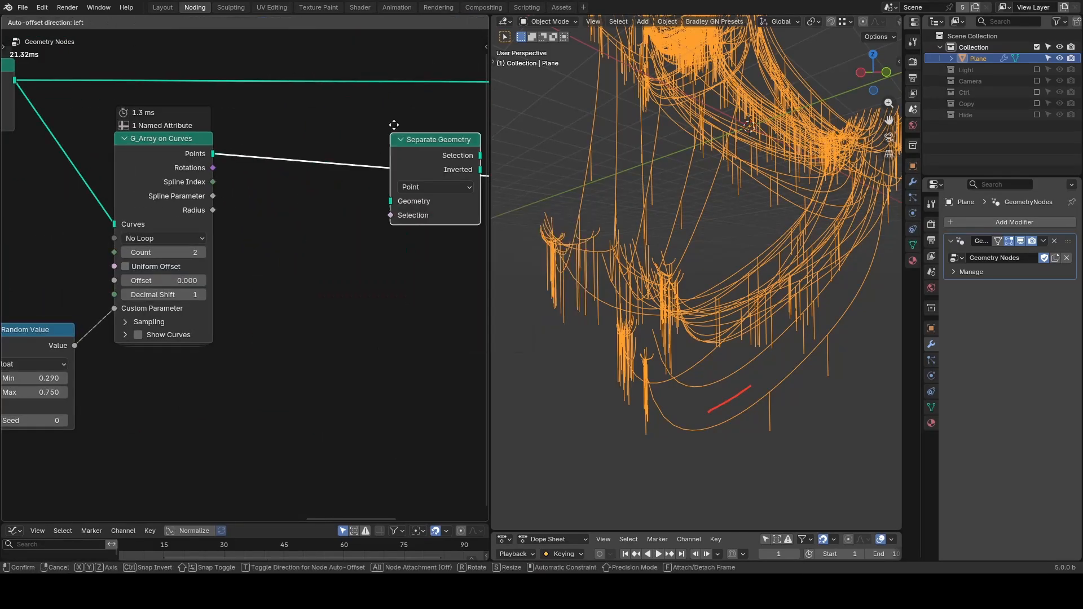
Keep only drips whose Spline Length is Greater Than about 2.68
type("s")
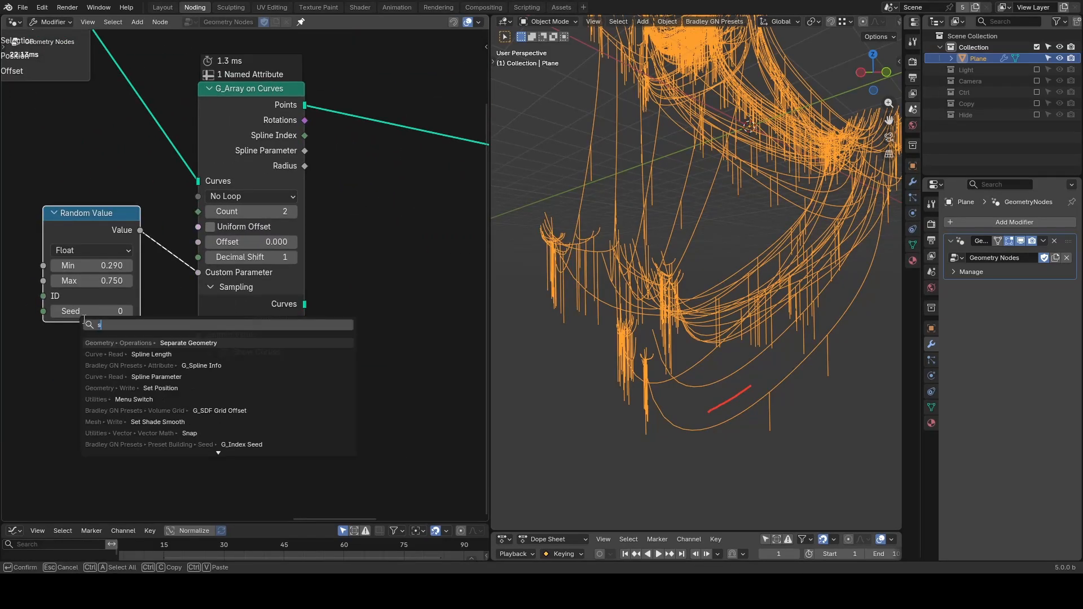
left_click(151, 354)
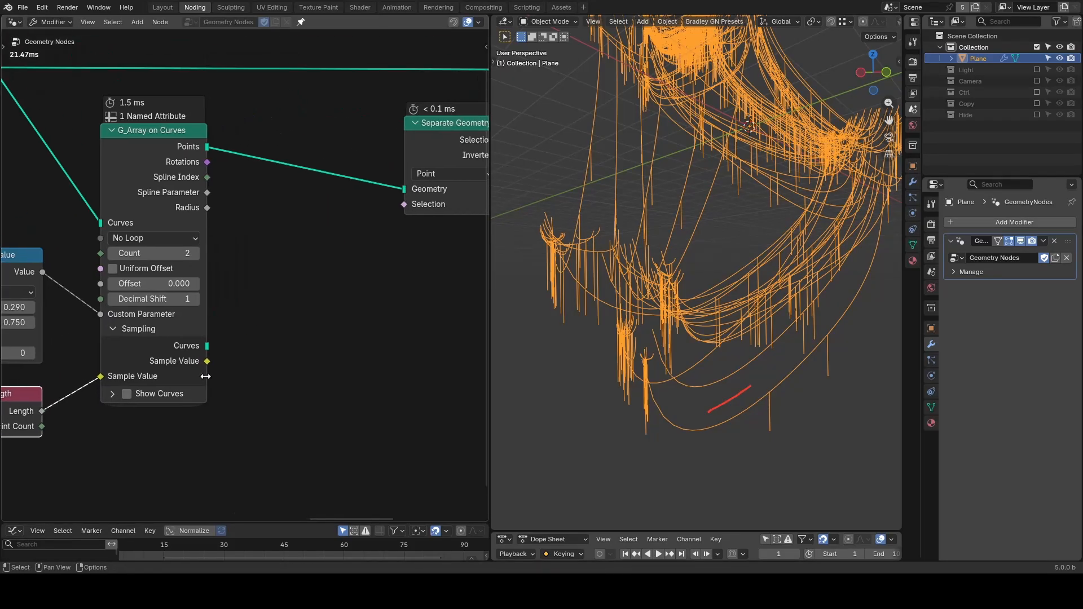
type("greater")
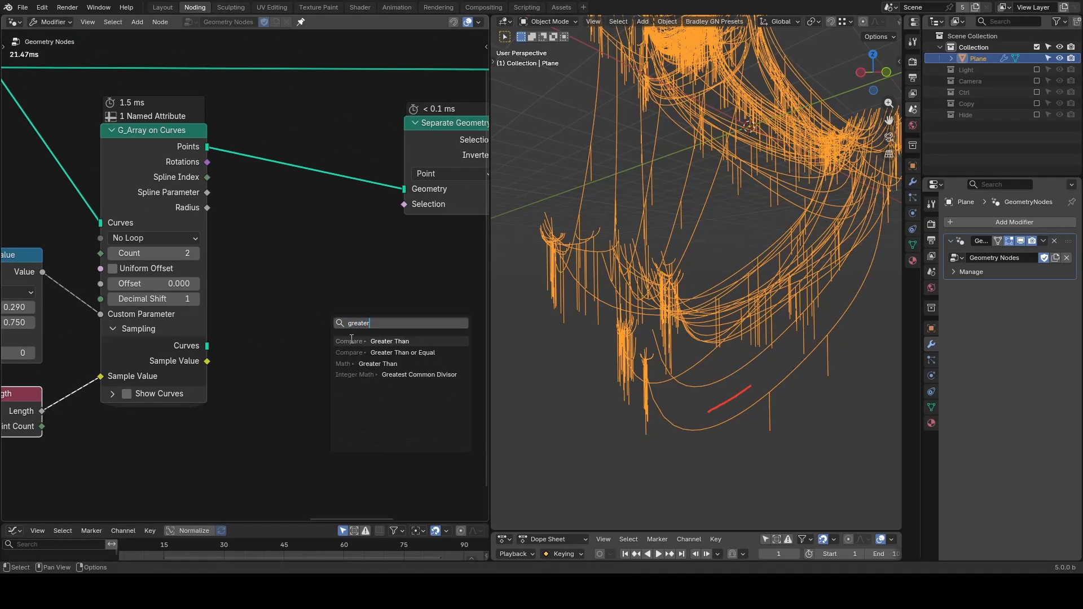
left_click(389, 341)
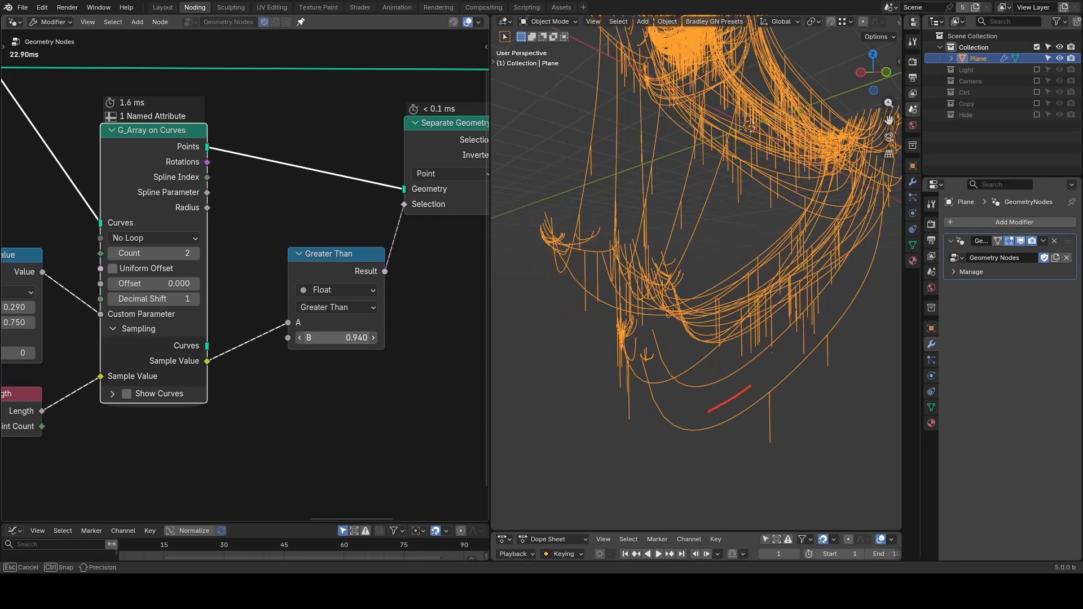
left_click_drag(337, 337, 388, 337)
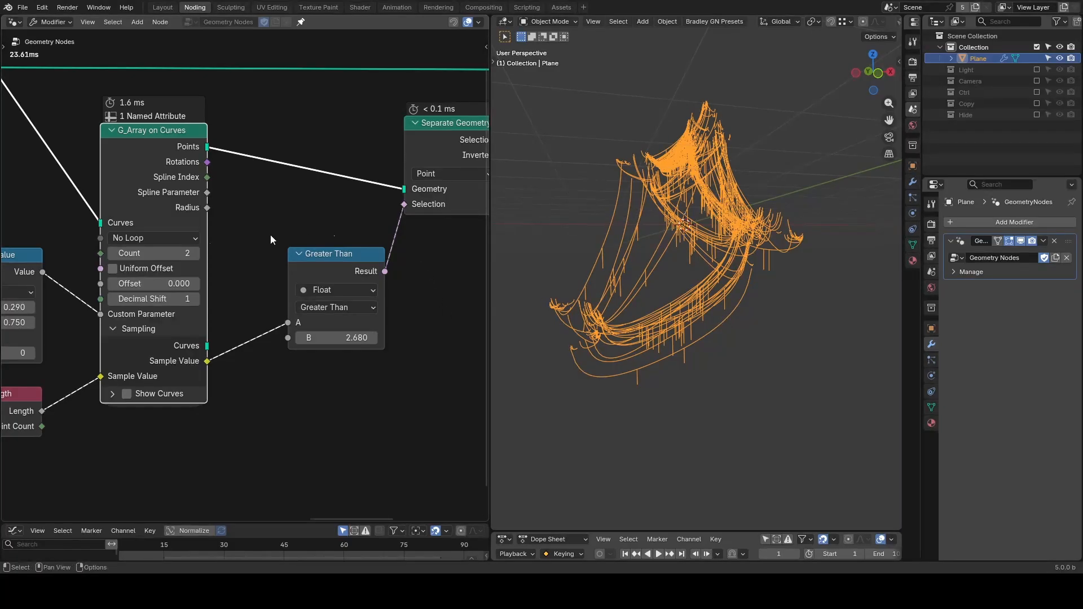
type("250")
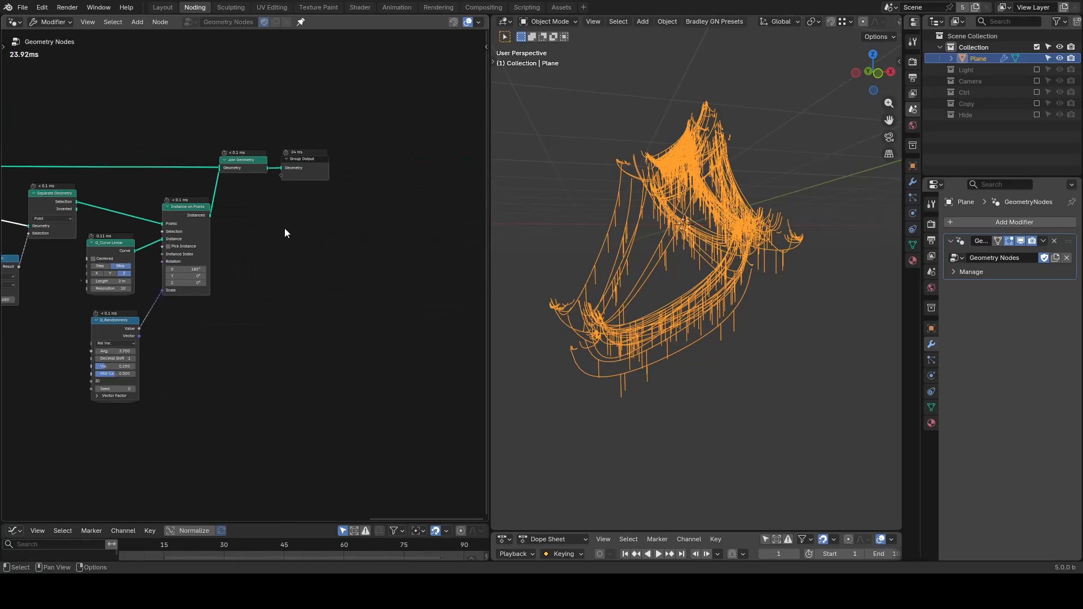
Add a Volume to Mesh node, then a Points to SDF Grid node below it
left_click(266, 248)
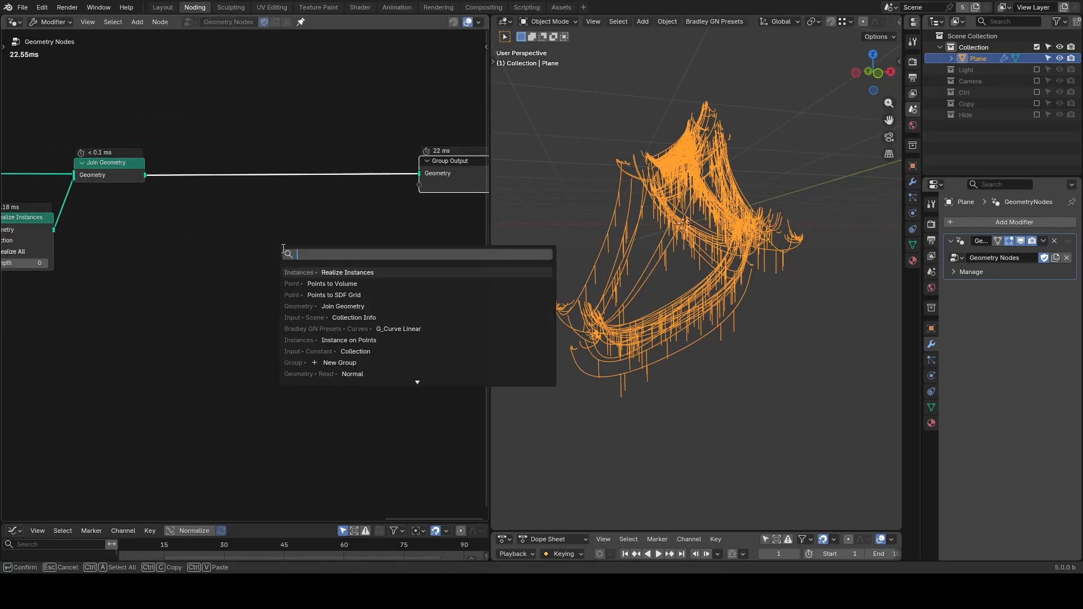
type("points to volume")
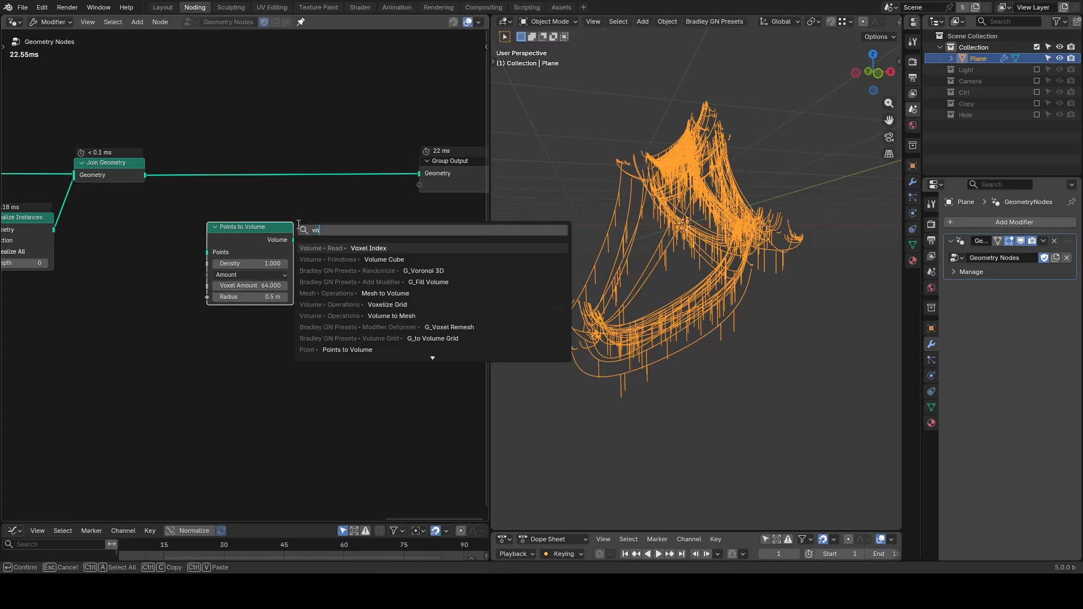
left_click(391, 316)
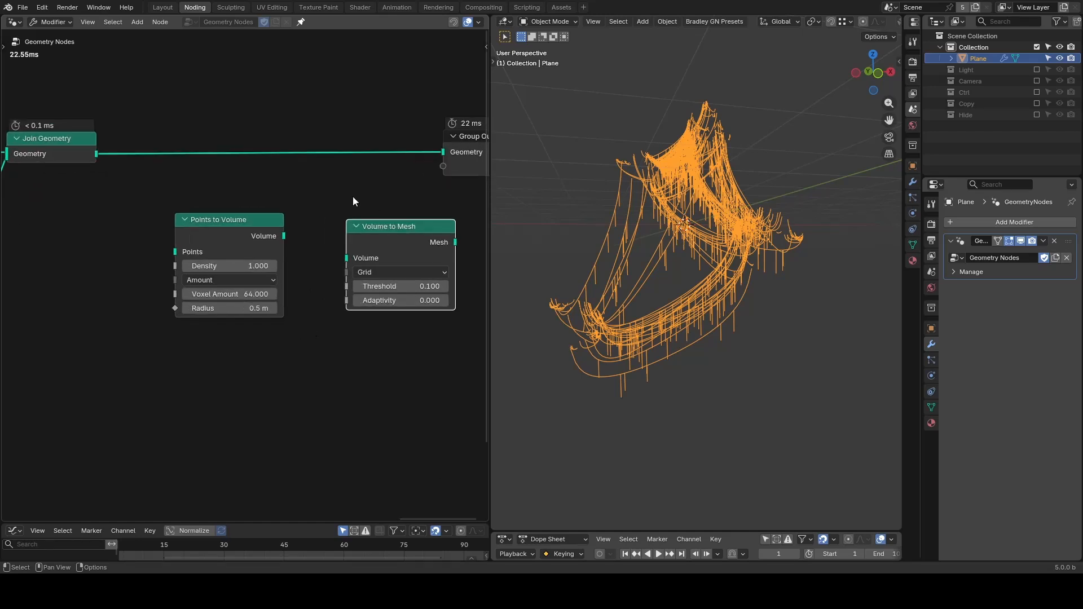
mouse_move(385, 252)
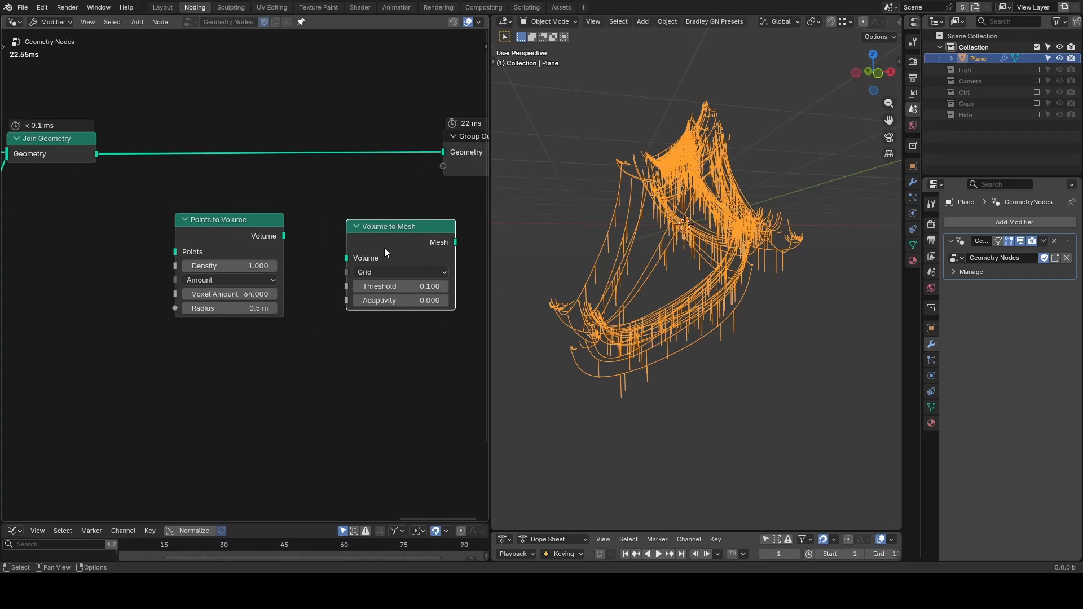
mouse_move(208, 365)
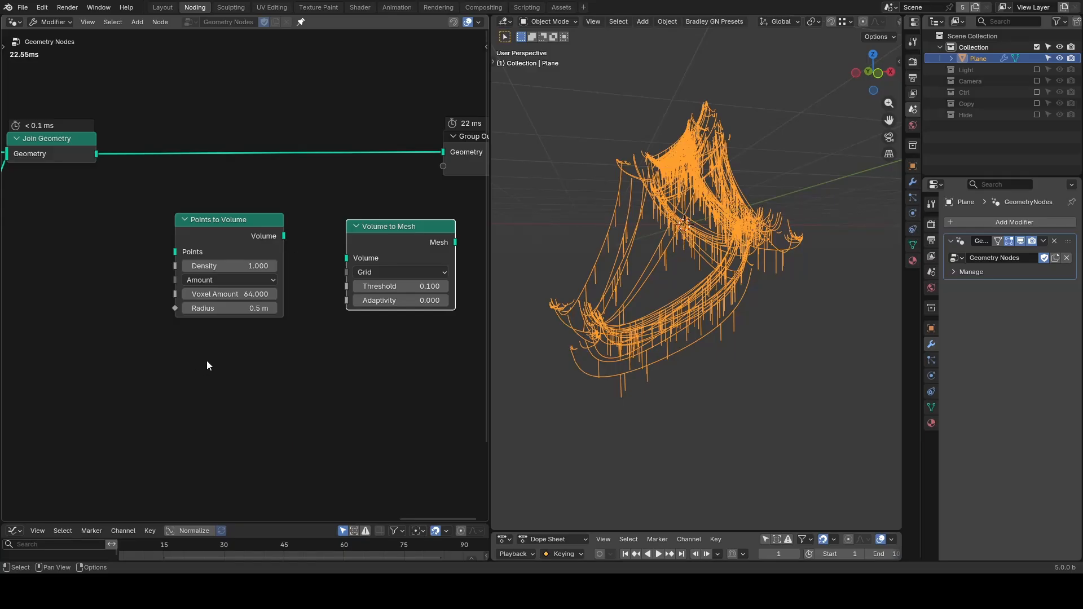
type("points to")
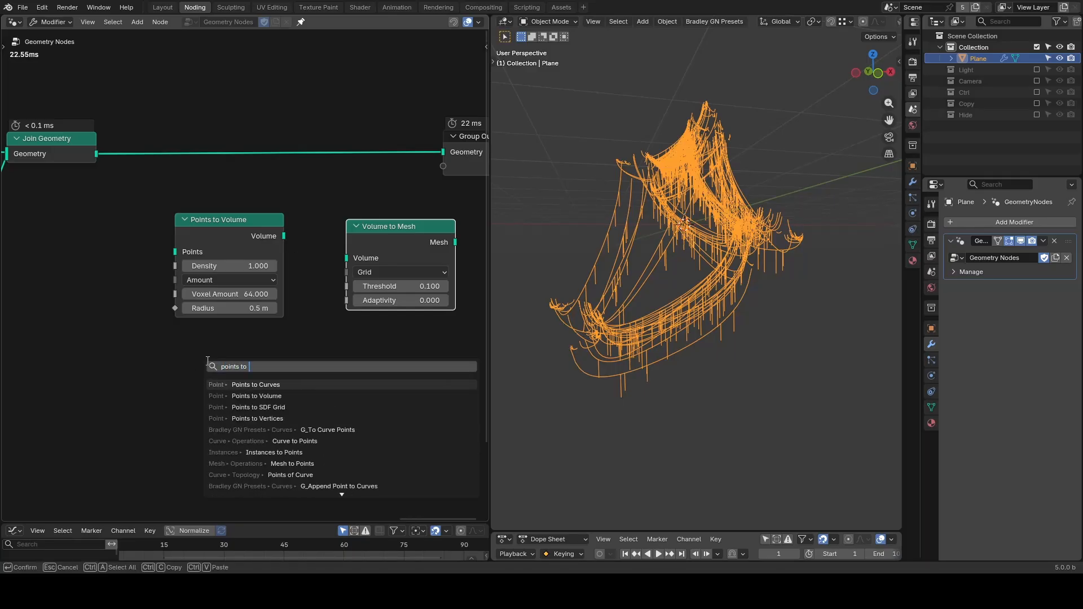
left_click(258, 407)
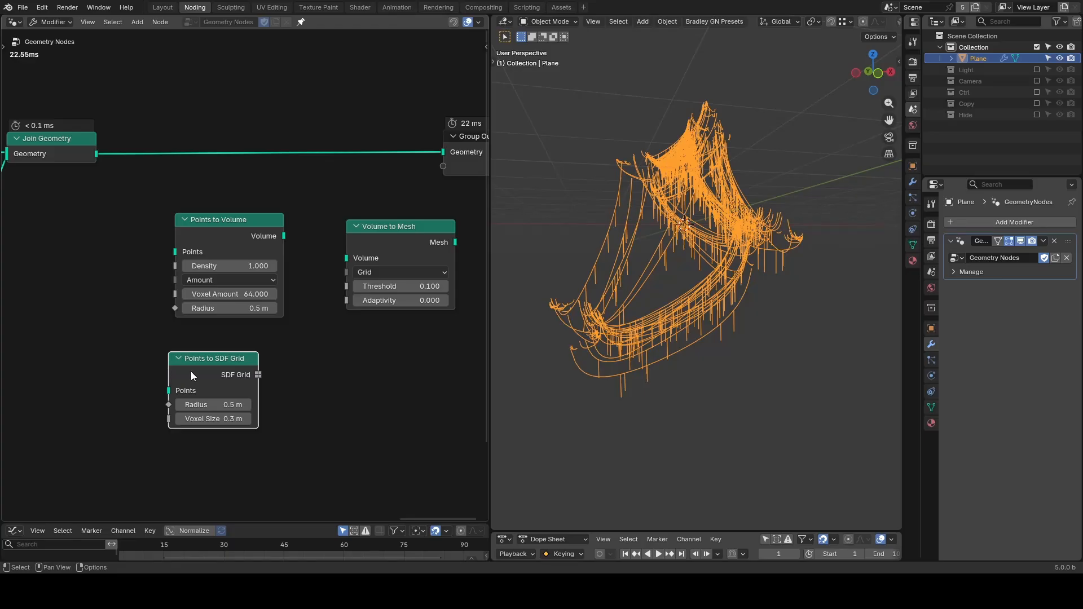
mouse_move(90, 166)
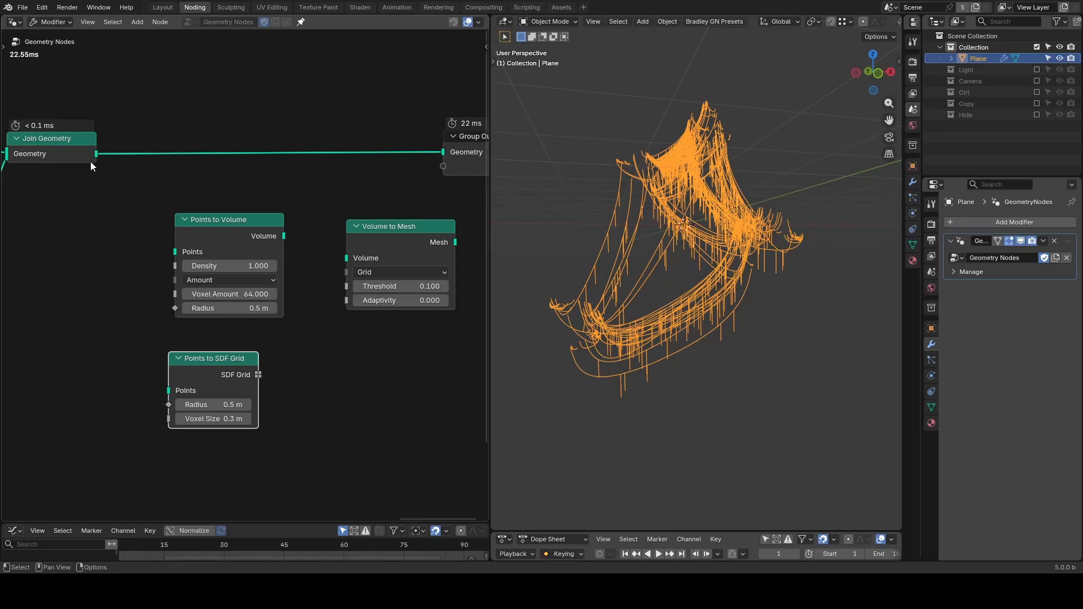
Pan to the Join Geometry node and add a G_Value Precision node via search
left_click(258, 375)
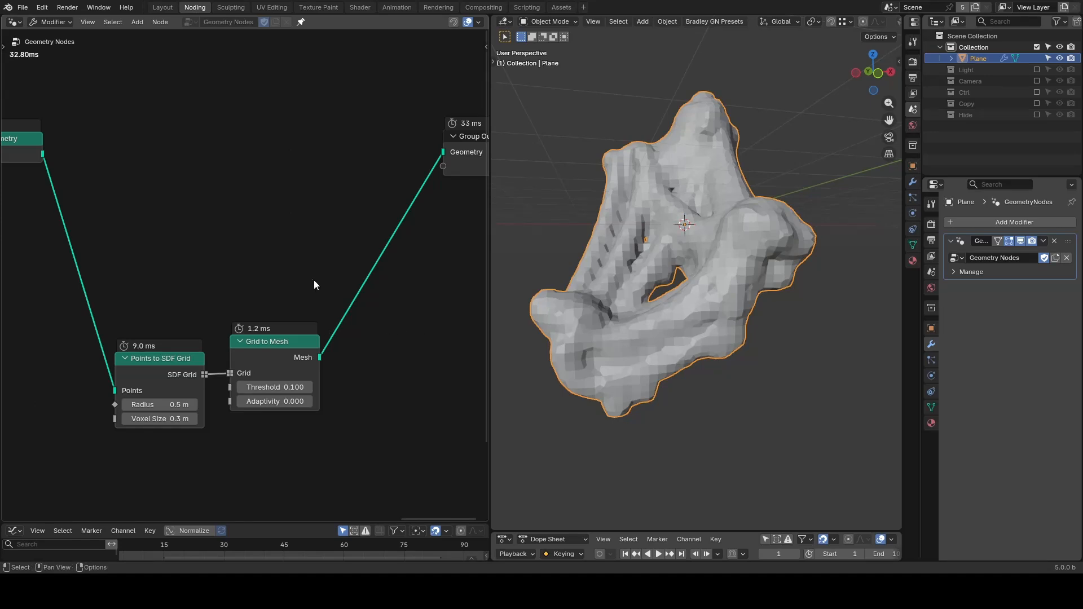
left_click_drag(314, 280, 145, 380)
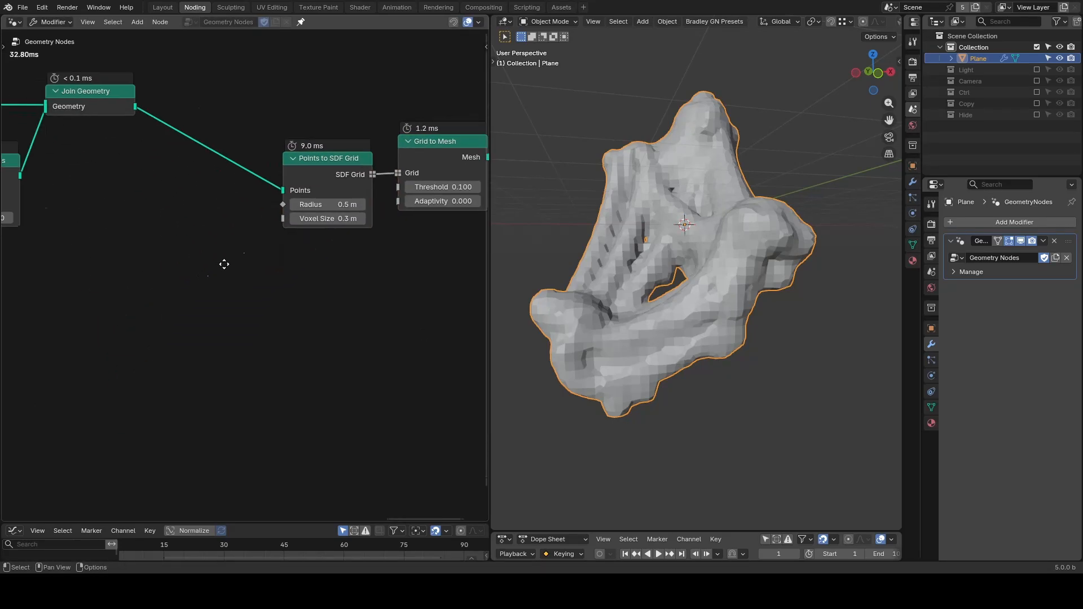
type("value prec")
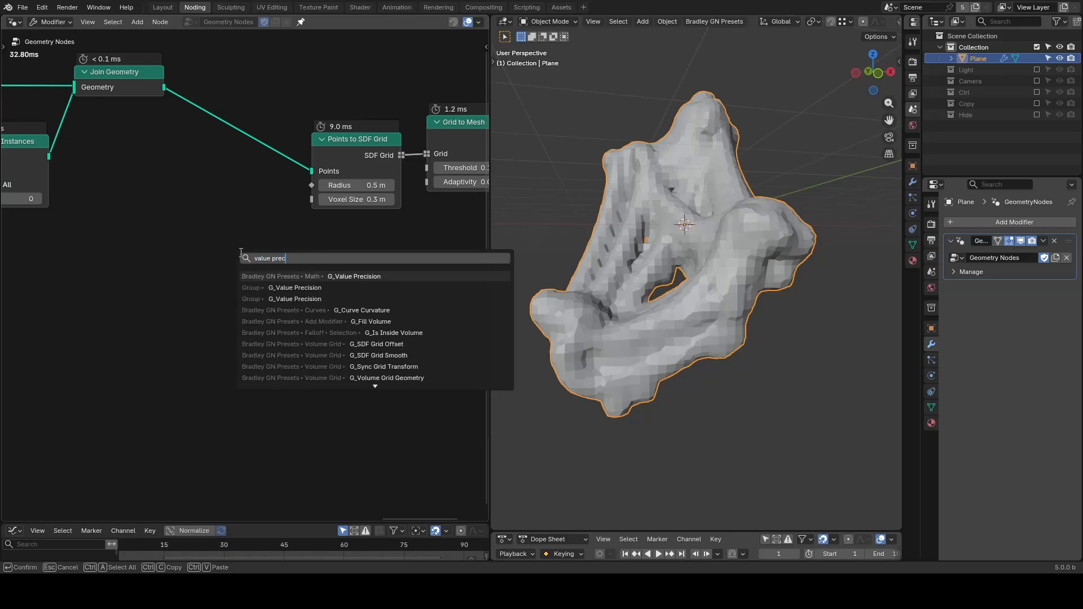
left_click(353, 276)
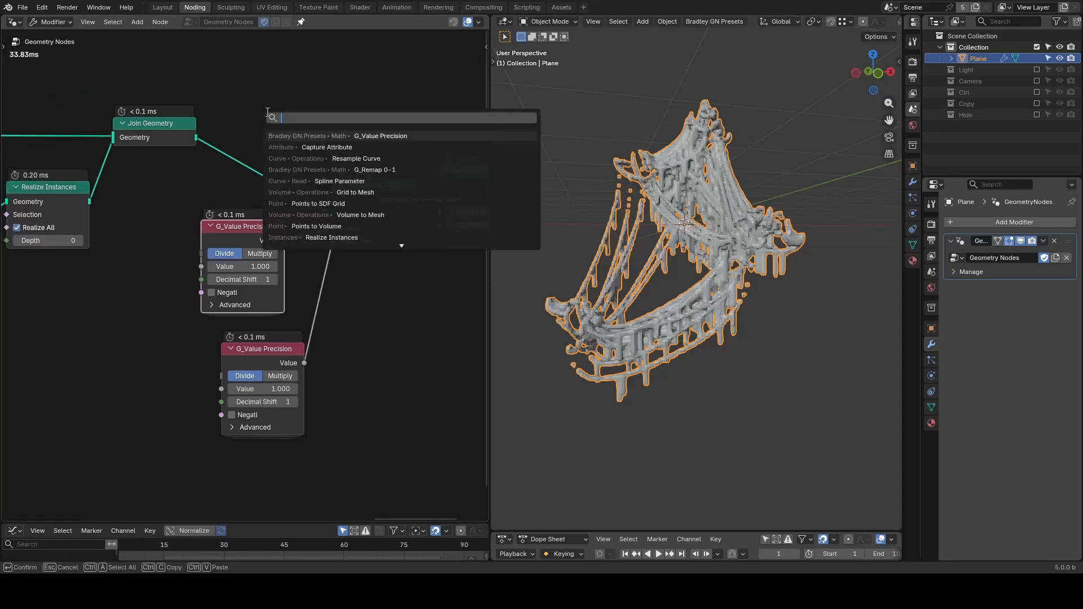
Add Spline Parameter, Capture Attribute and a Float Switch, then bend the Float Curve into a U-shape
left_click(355, 158)
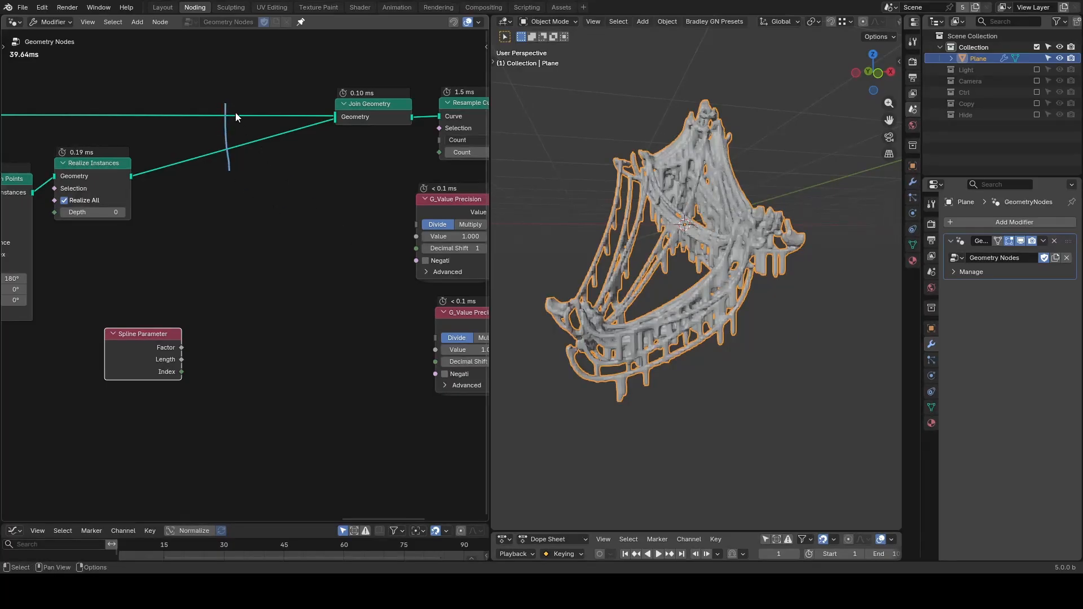
type("capture")
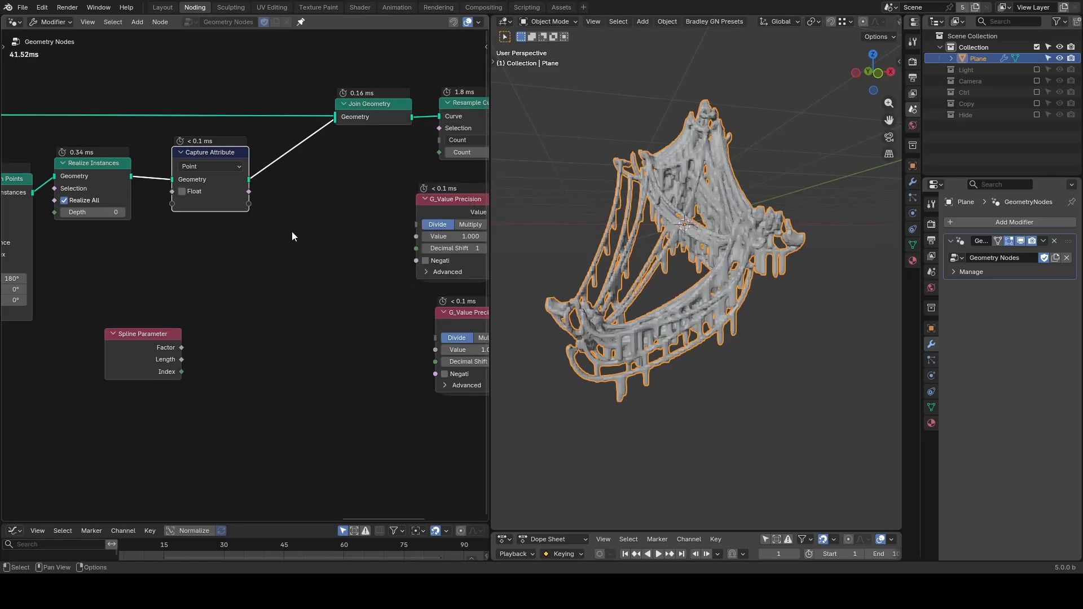
type("sw")
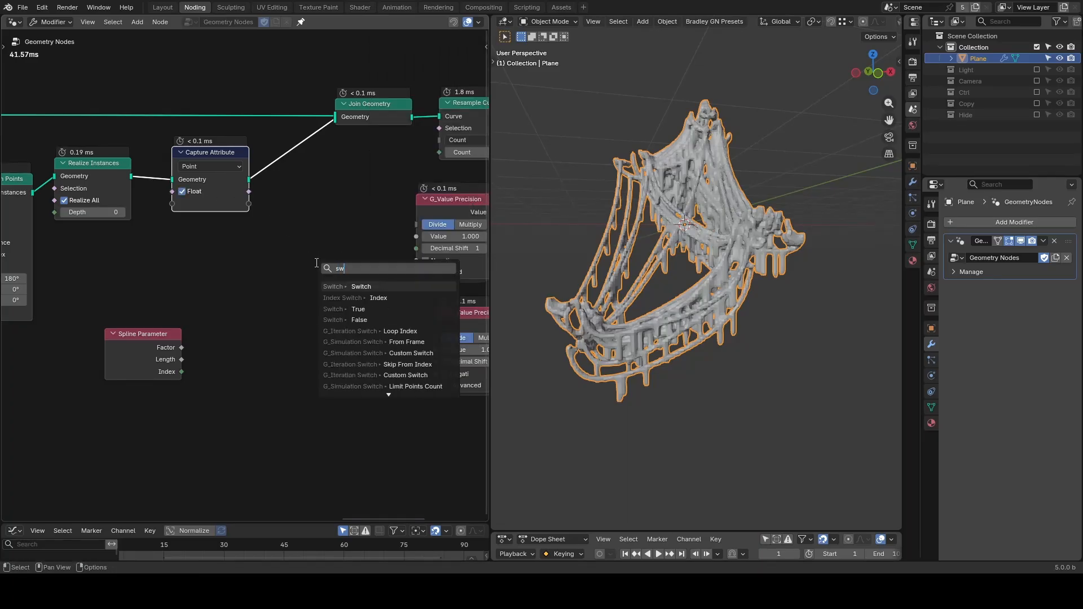
left_click(360, 286)
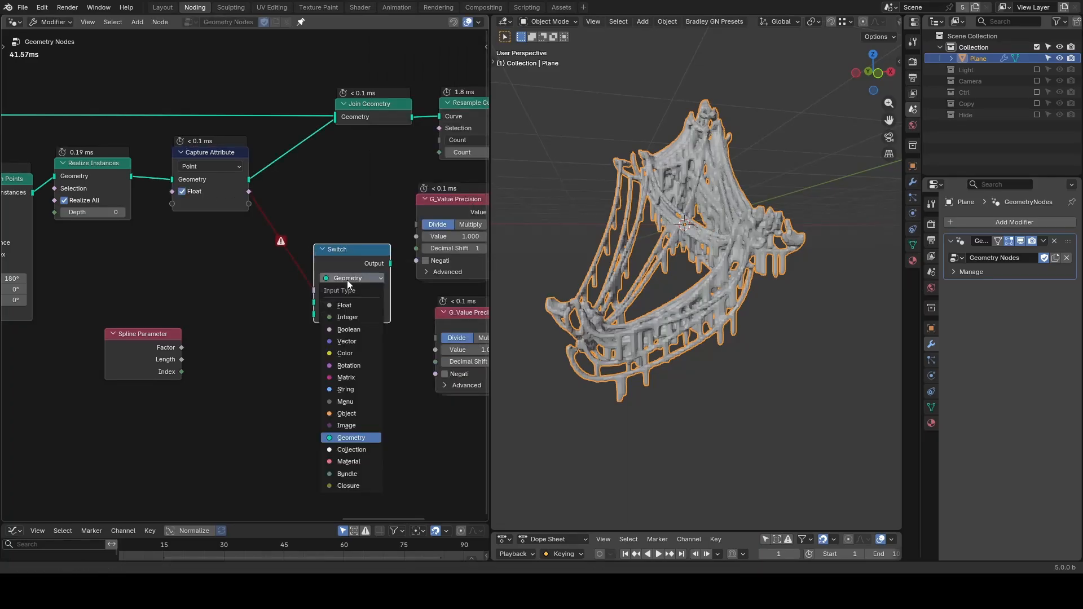
left_click(344, 305)
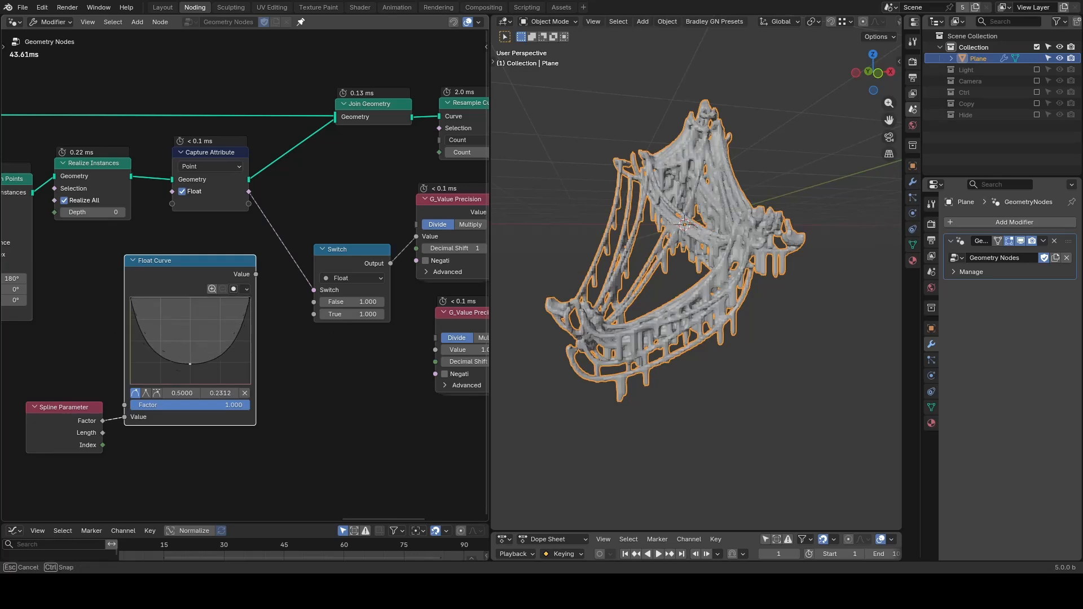
left_click_drag(255, 273, 303, 294)
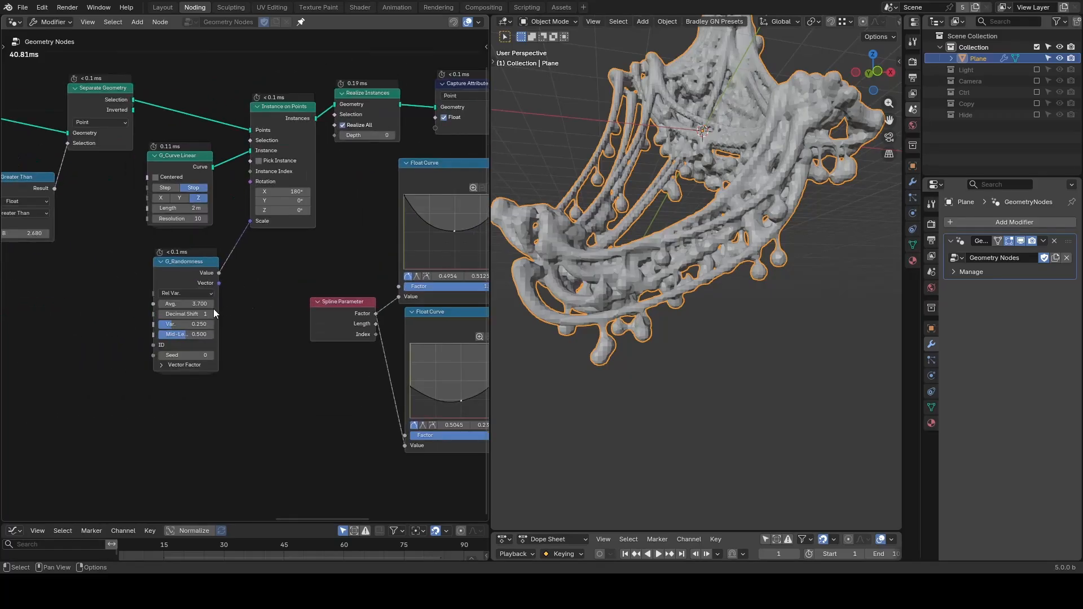
Drag a node value to tweak the droplet randomness and thickness profile
left_click_drag(185, 303, 210, 304)
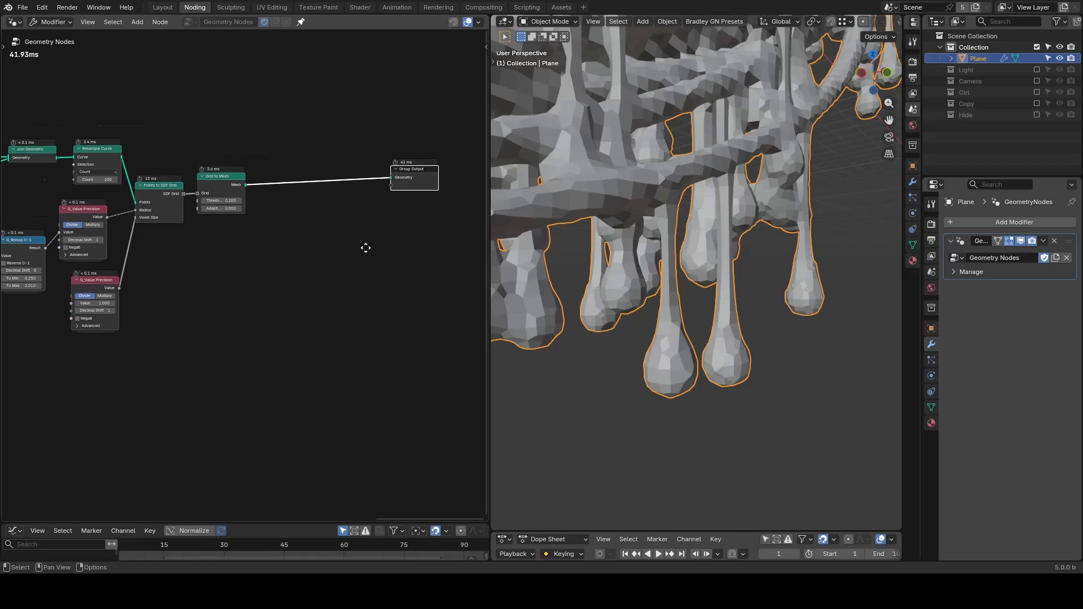
Add Set Shade Smooth before Group Output and set voxel size precision to 4, decimal shift 2
type("set s")
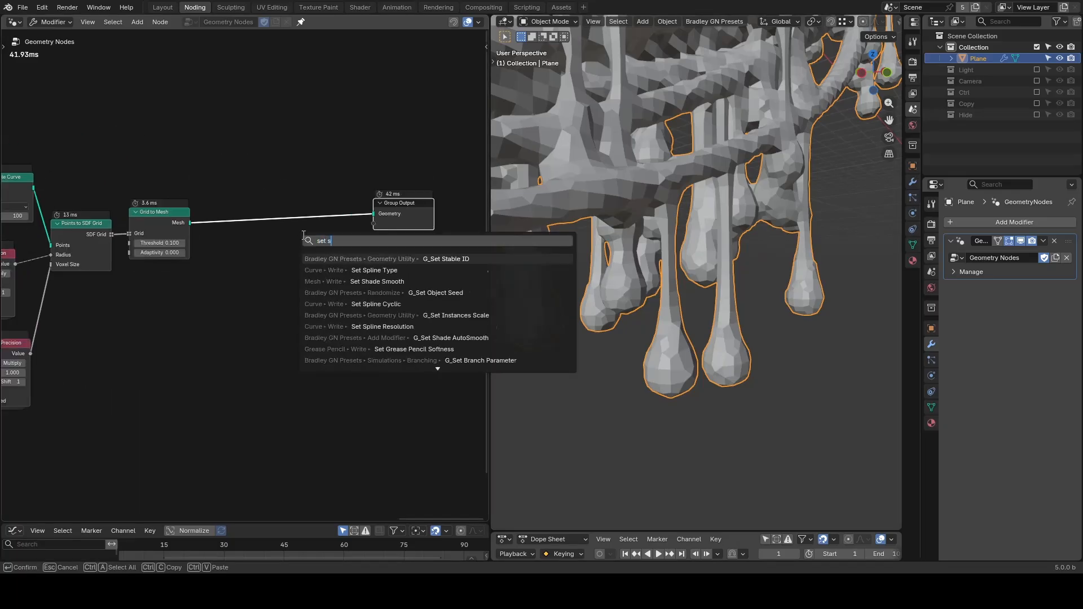
left_click(377, 281)
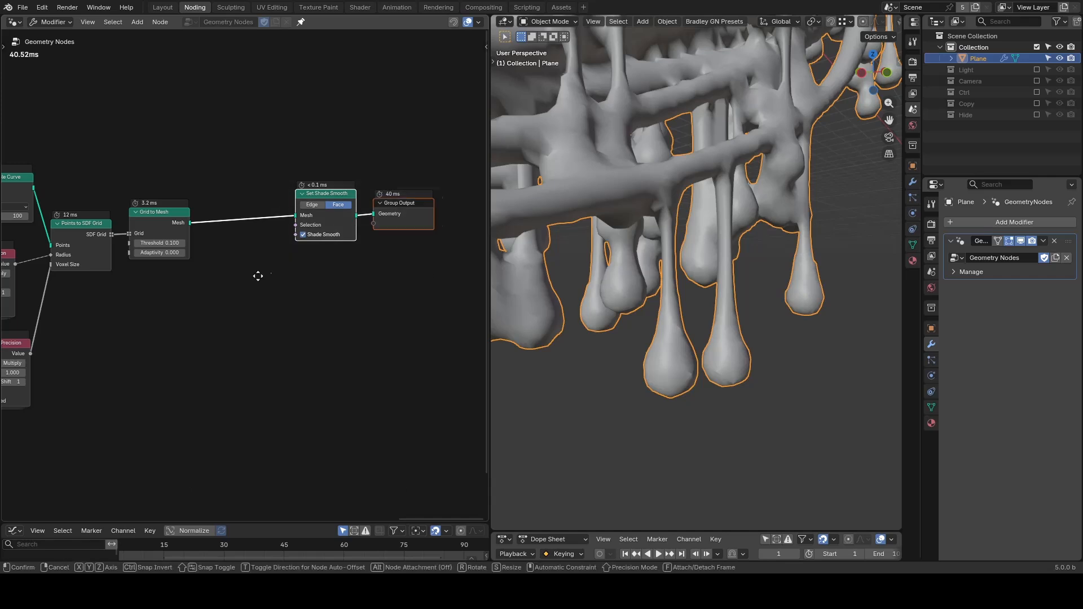
type("smooth")
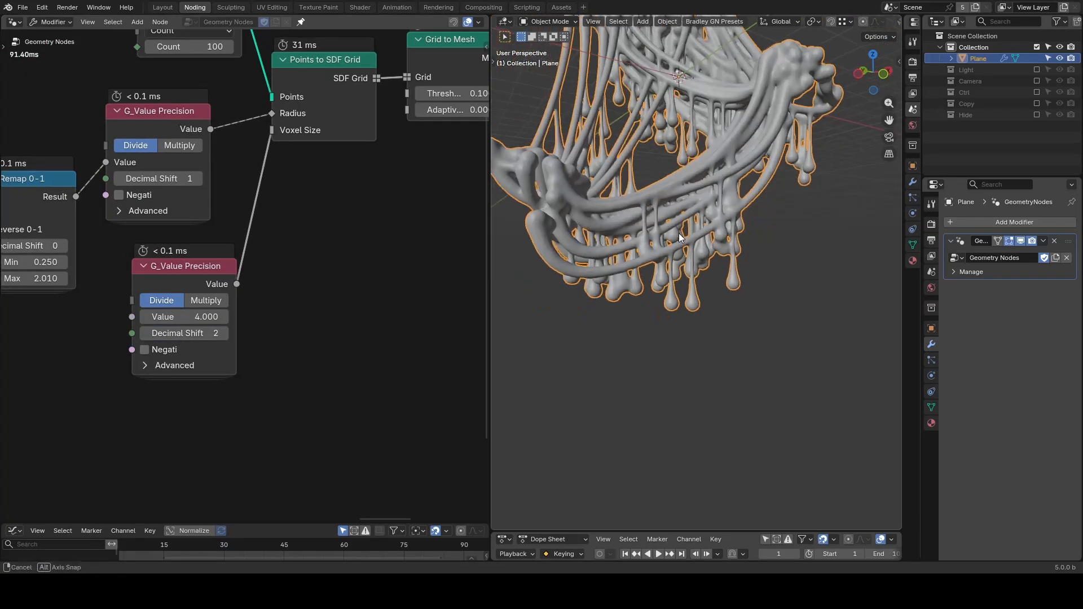
left_click_drag(684, 235, 664, 298)
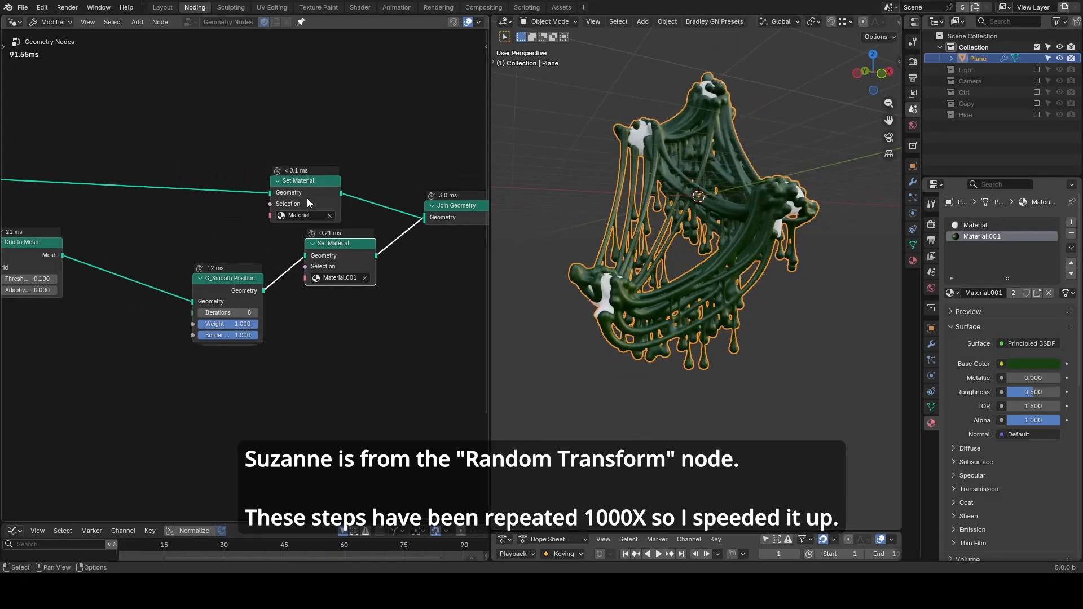
Pan the node editor back to the meshing nodes
left_click_drag(304, 180, 325, 130)
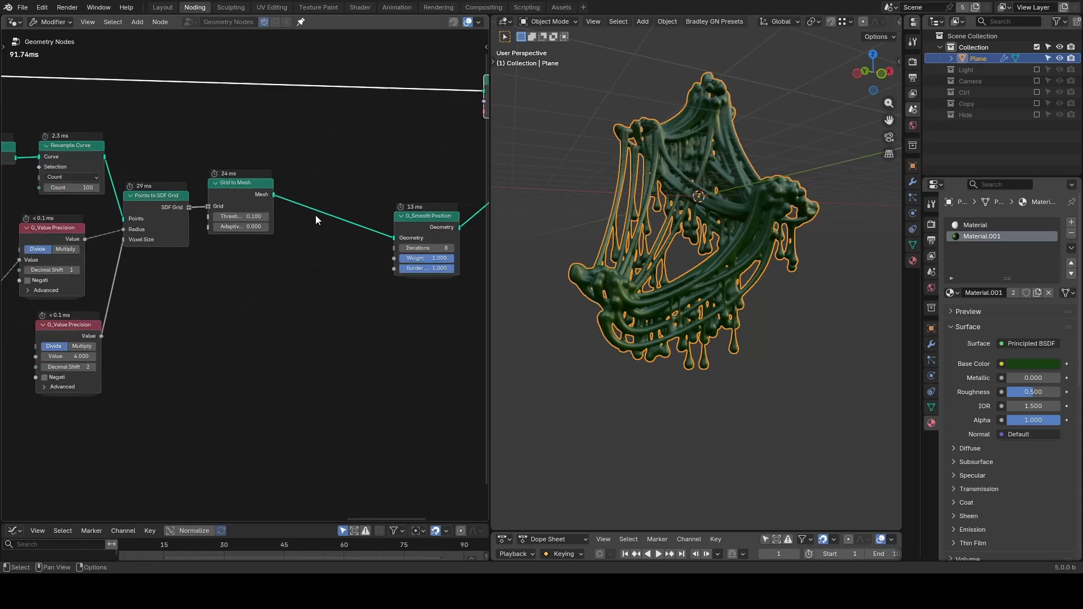
Add an SDF Grid Boolean node set to Union
type("sdf boo")
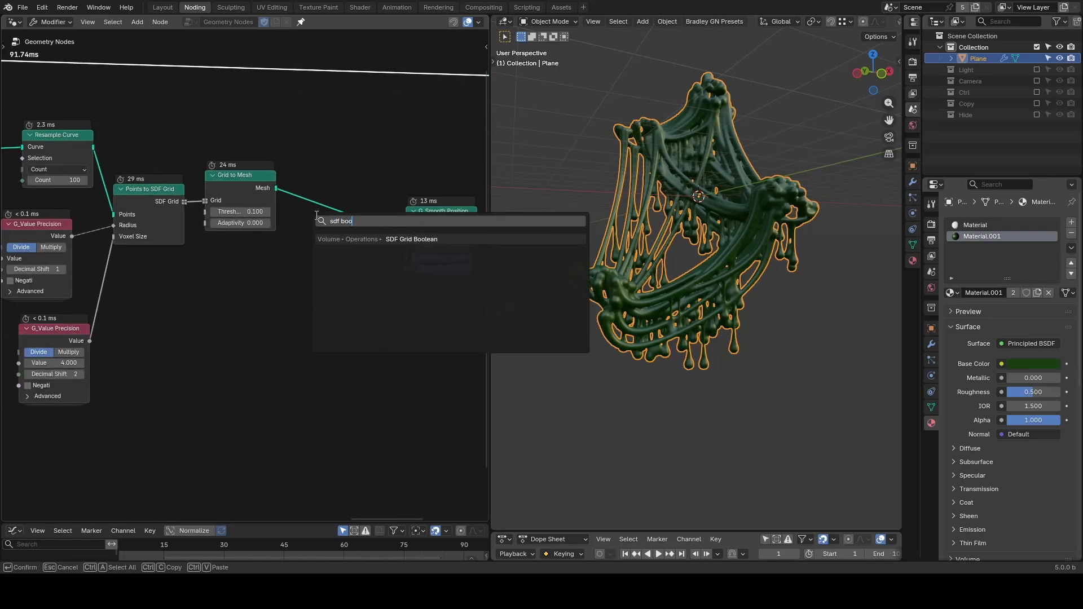
left_click(412, 238)
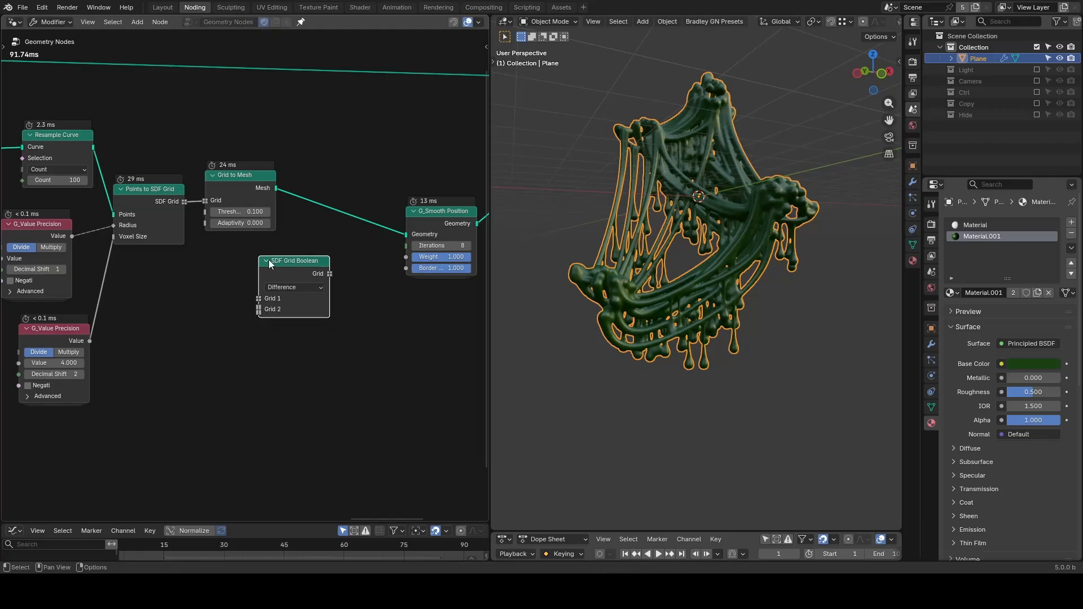
left_click(292, 287)
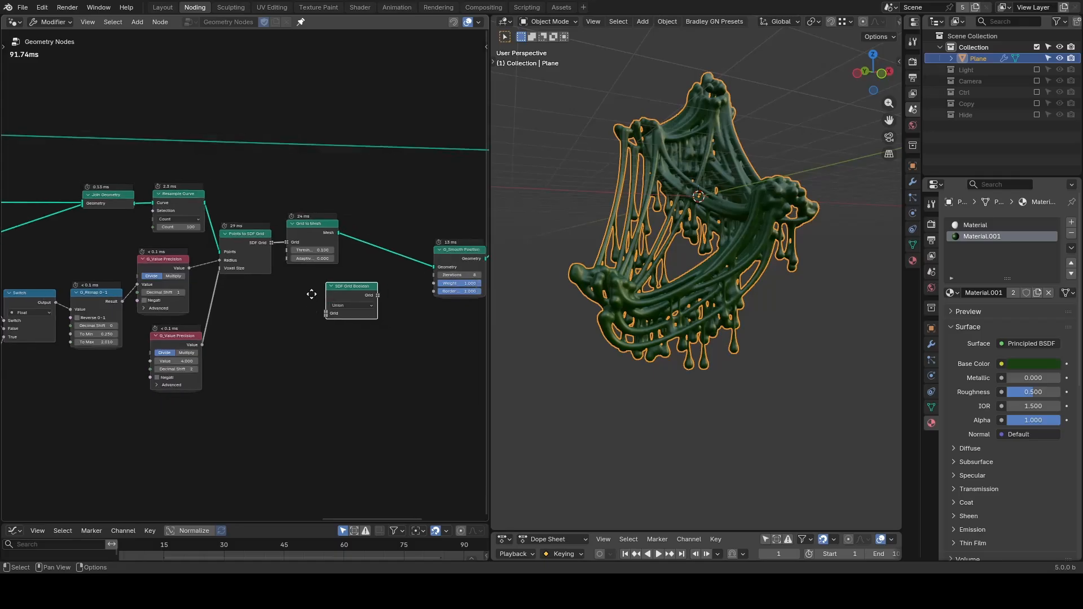
Add a Mesh to SDF Grid node on the head geometry wire
key("shift+a")
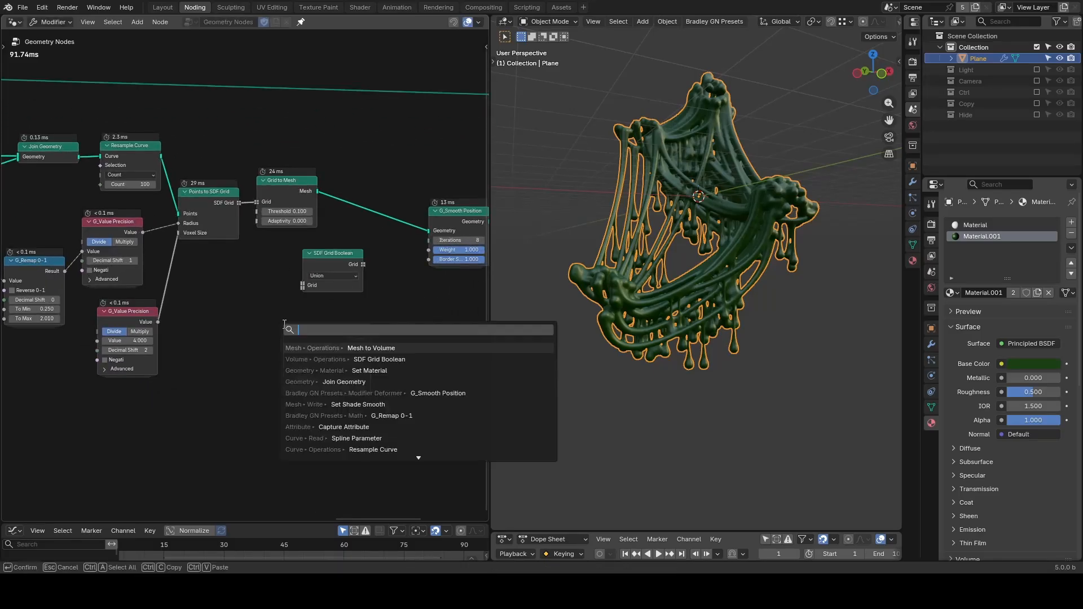
type("poins")
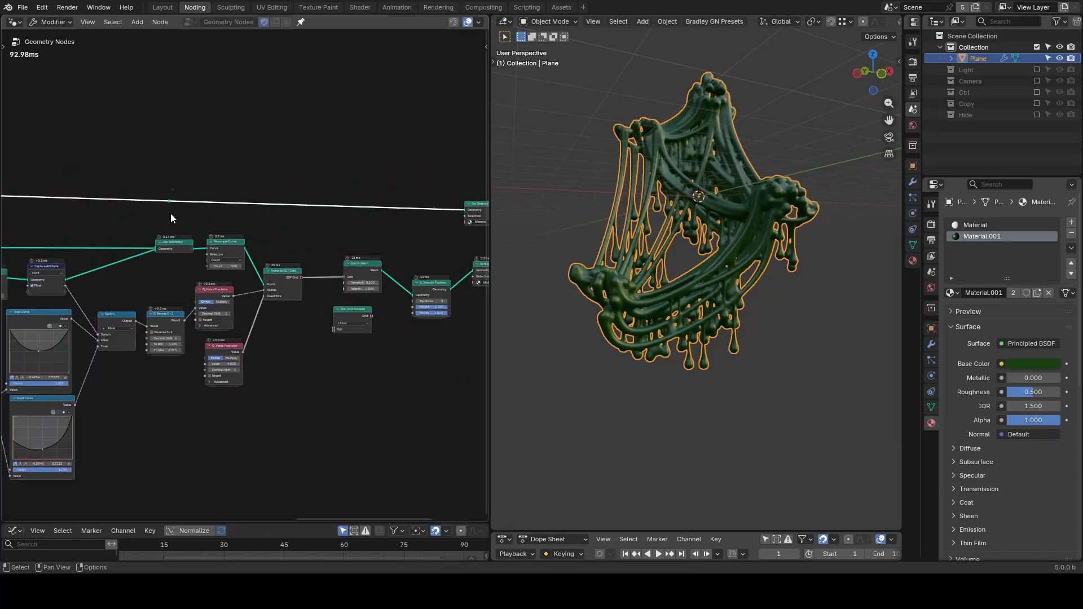
type("mesh to sdf")
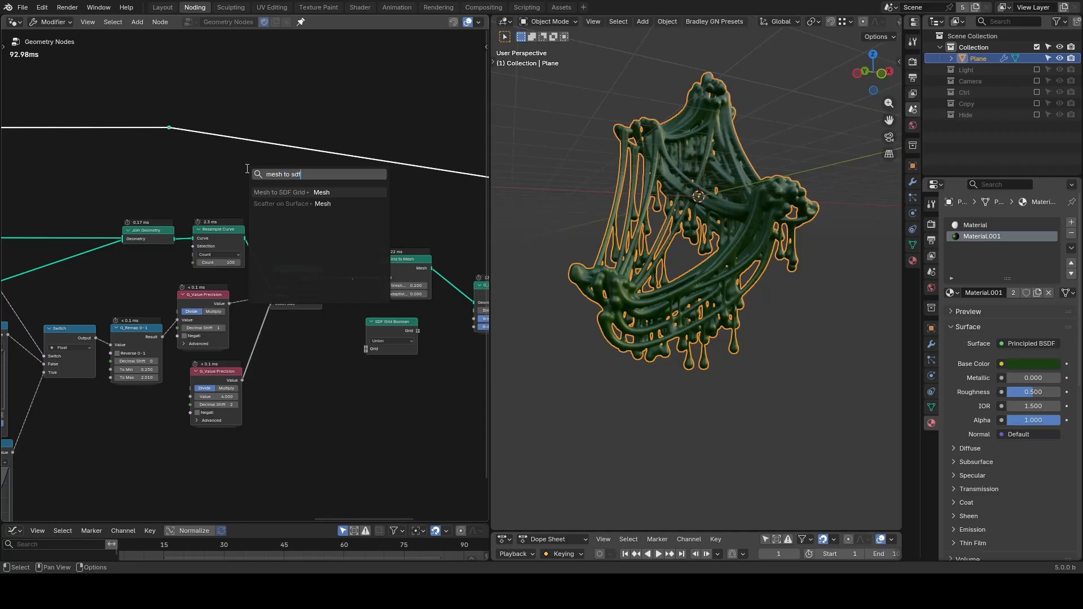
left_click(280, 191)
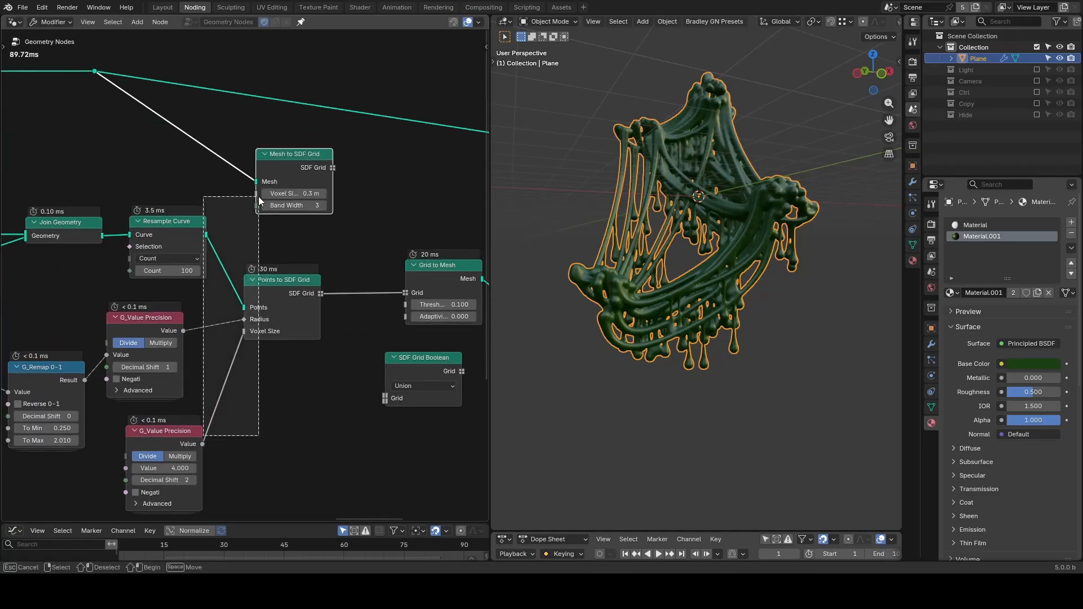